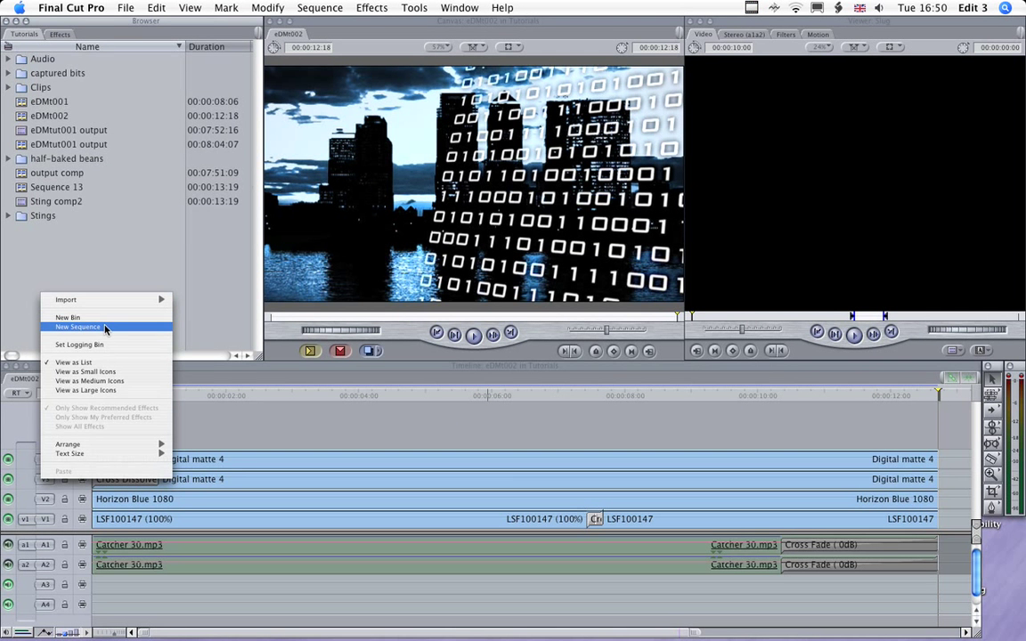
- Create a new sequence named tut and bring up copy options for the LSF100147 city clips
{"action": "left_click", "coordinate": [78, 328]}
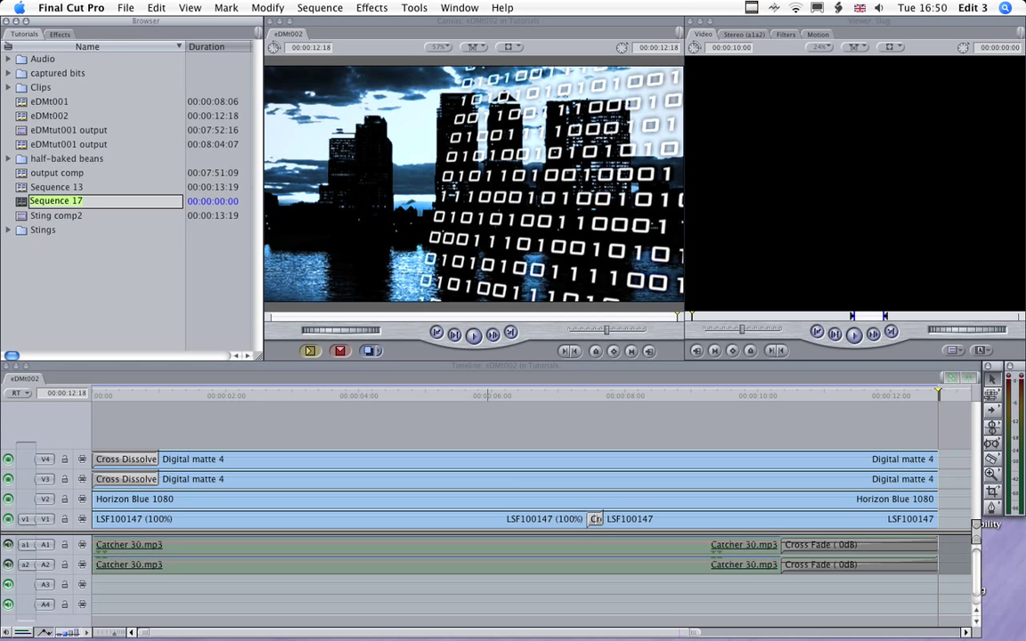
{"action": "type", "text": "tut"}
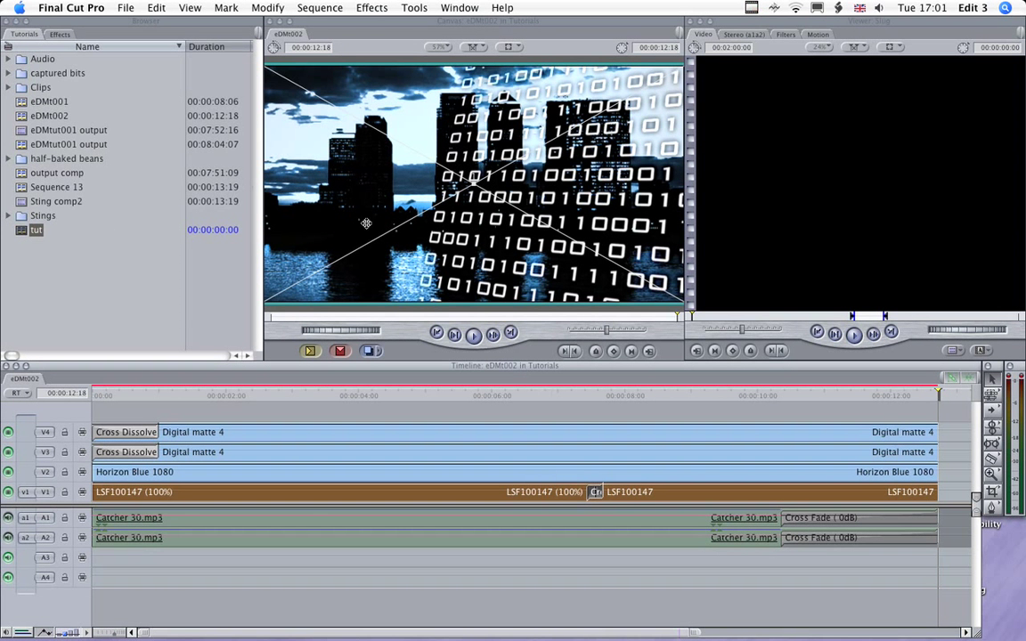
{"action": "right_click", "coordinate": [624, 491]}
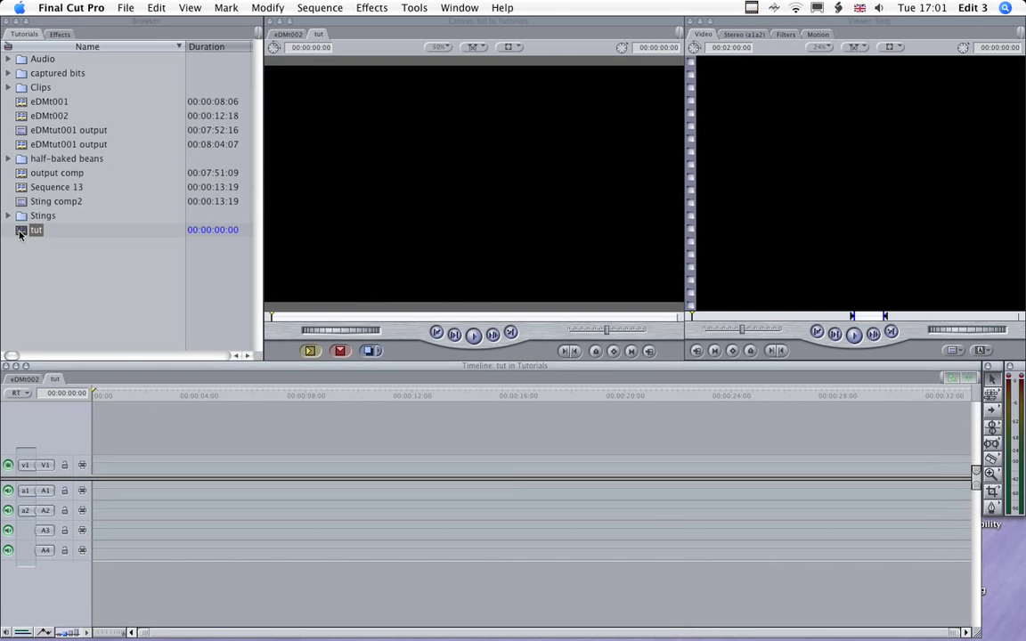
- Paste the city clips into tut and switch its sequence settings to the anamorphic PAL preset
{"action": "right_click", "coordinate": [124, 472]}
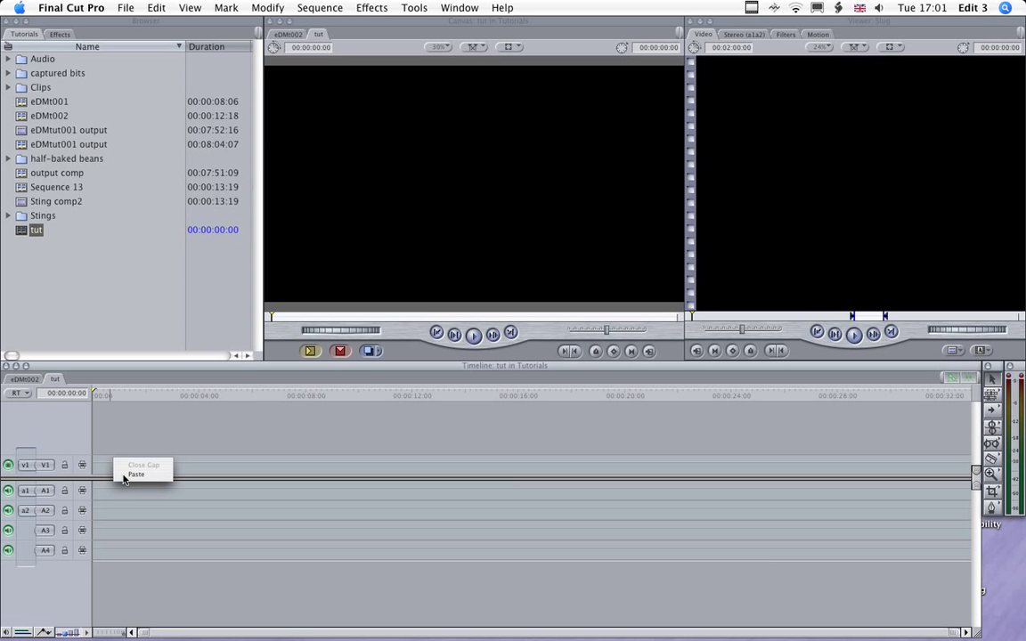
{"action": "left_click", "coordinate": [135, 473]}
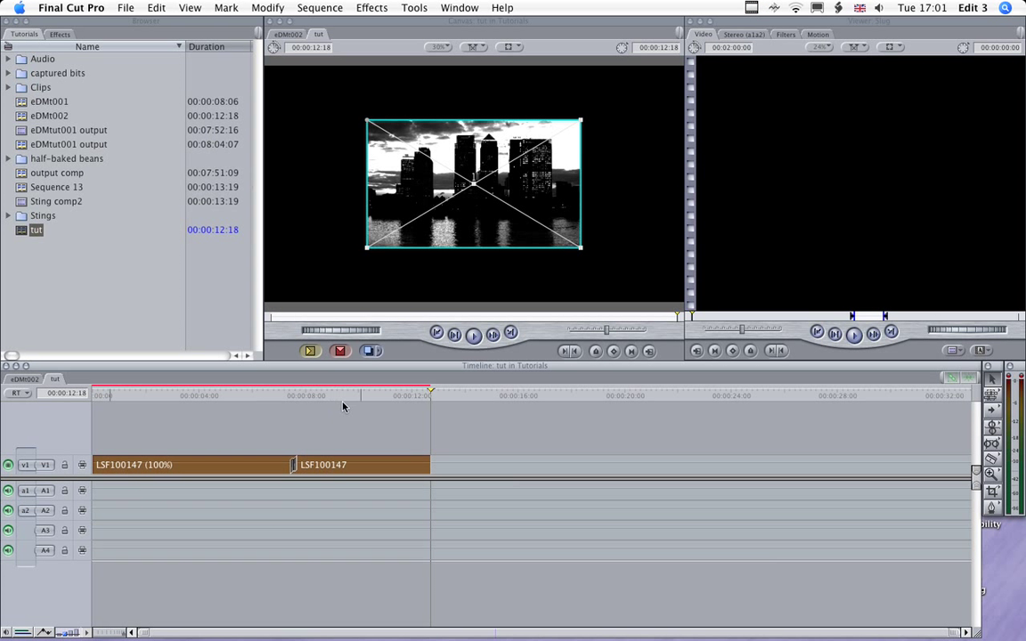
{"action": "left_click", "coordinate": [217, 396]}
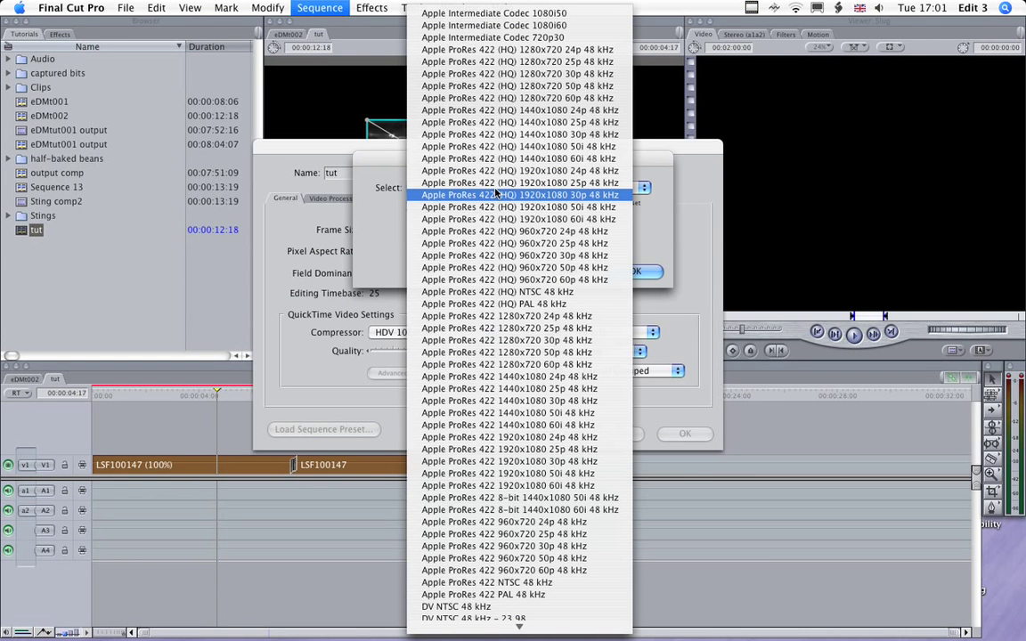
{"action": "scroll", "scroll_direction": "down", "scroll_amount": 3}
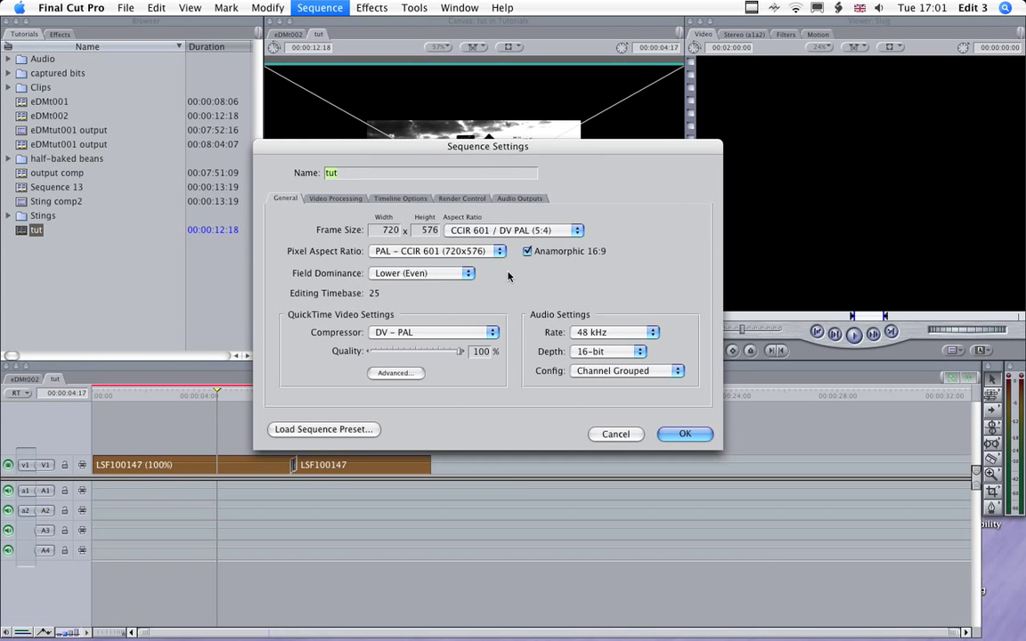
{"action": "left_click", "coordinate": [684, 435]}
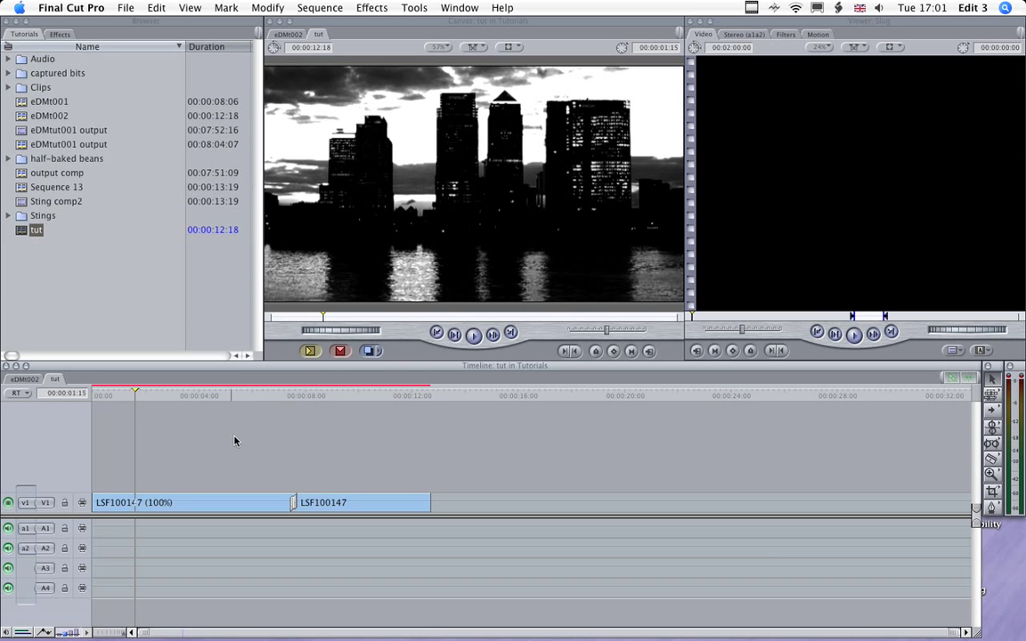
{"action": "mouse_move", "coordinate": [175, 456]}
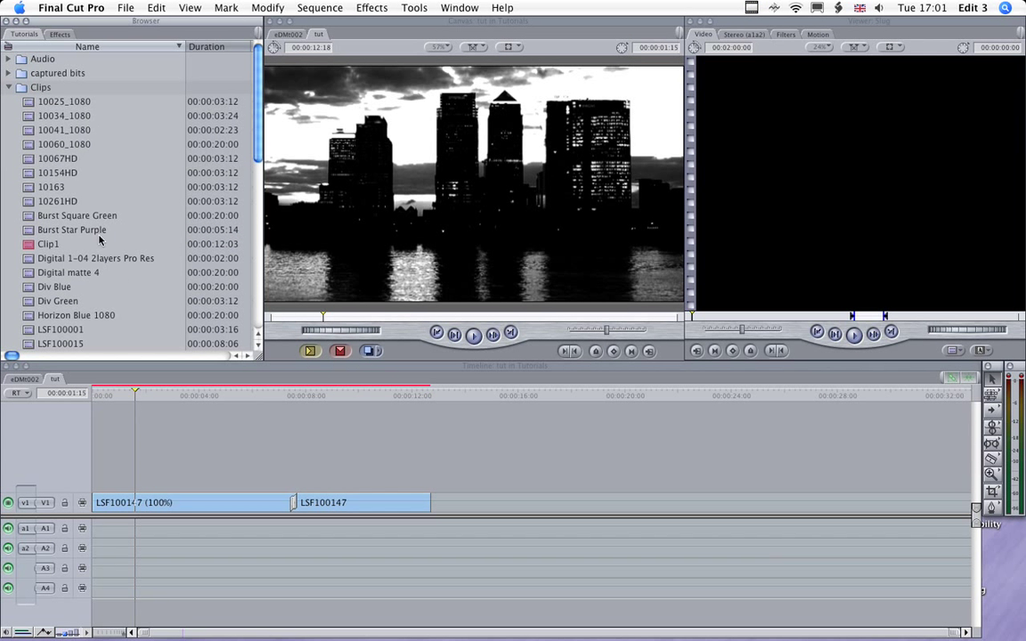
- Show the first city clip's Gradient and Dazzle filters, expanding Dazzle's parameters
{"action": "scroll", "scroll_direction": "down", "scroll_amount": 3}
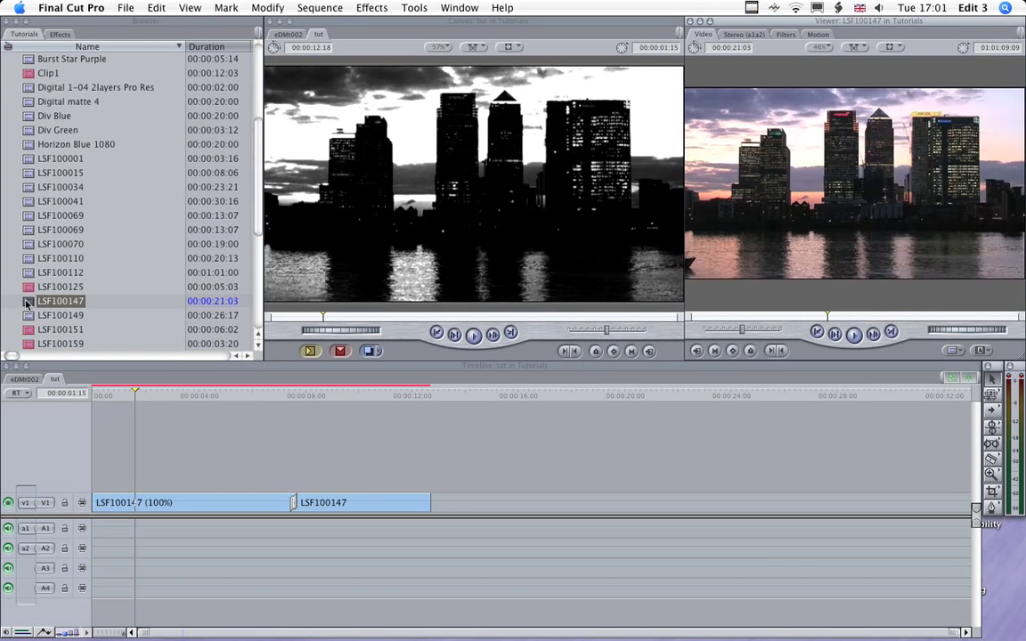
{"action": "mouse_move", "coordinate": [299, 433]}
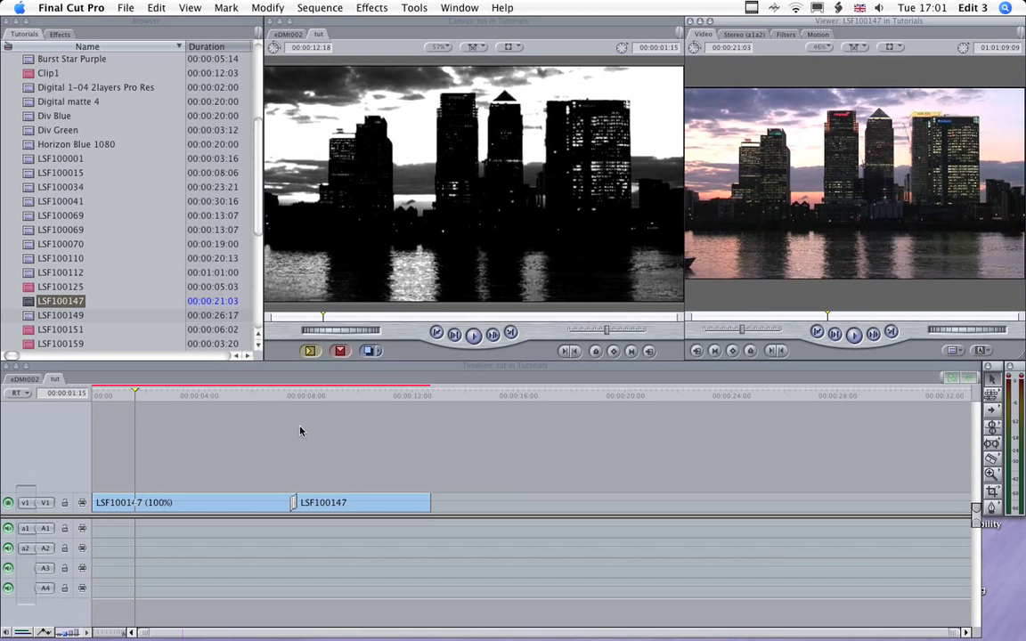
{"action": "left_click", "coordinate": [192, 502]}
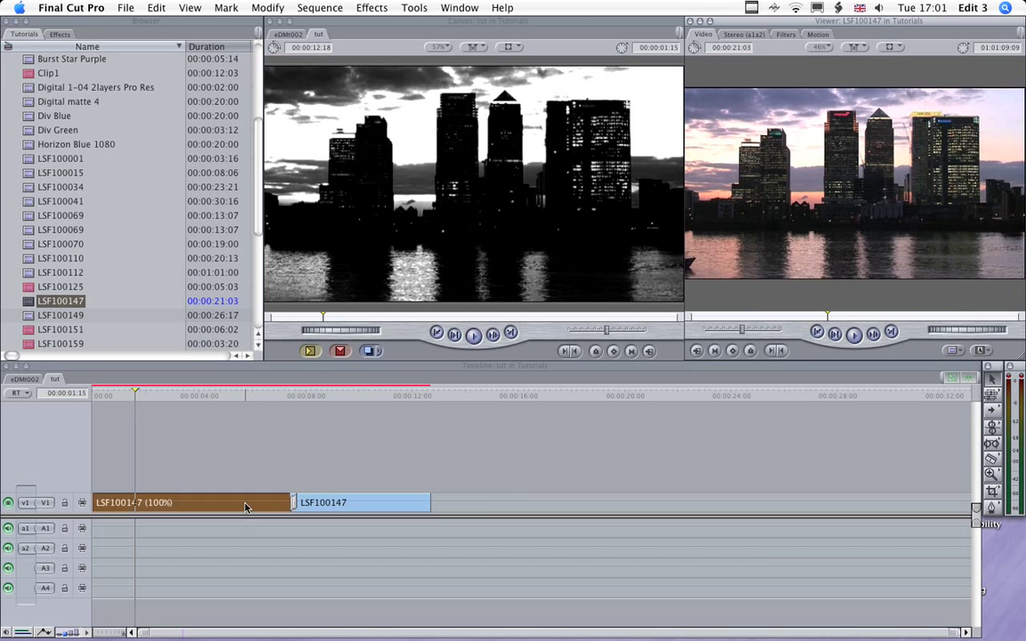
{"action": "left_click", "coordinate": [732, 34]}
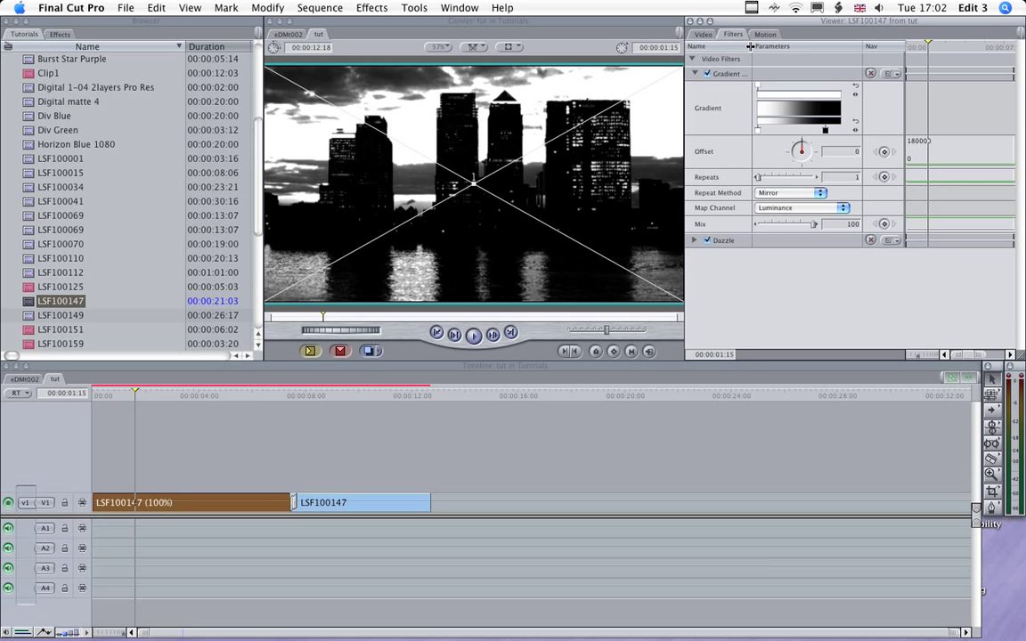
{"action": "mouse_move", "coordinate": [745, 150]}
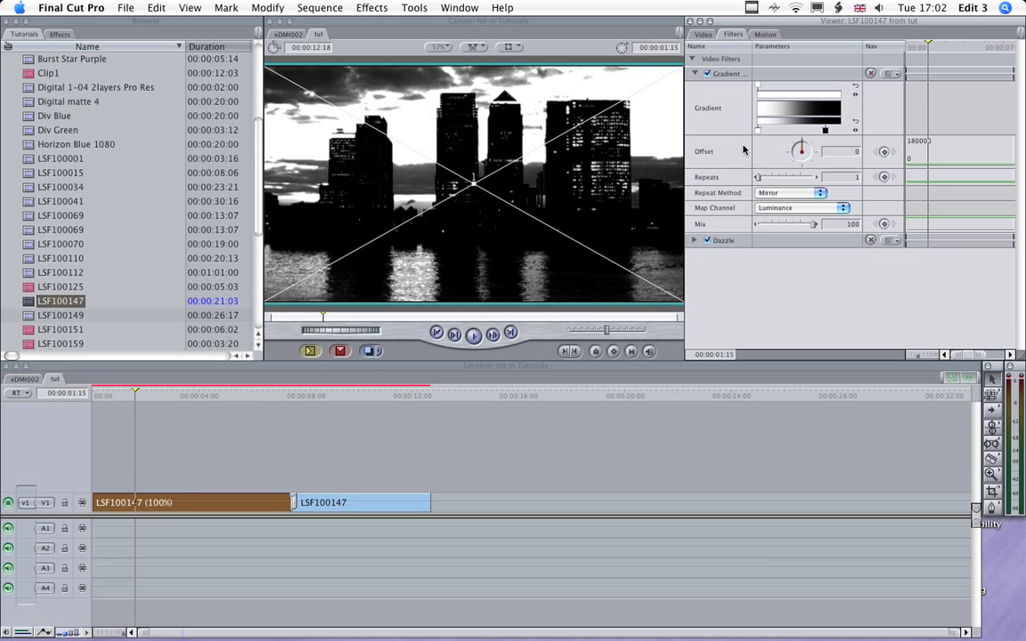
{"action": "mouse_move", "coordinate": [762, 139]}
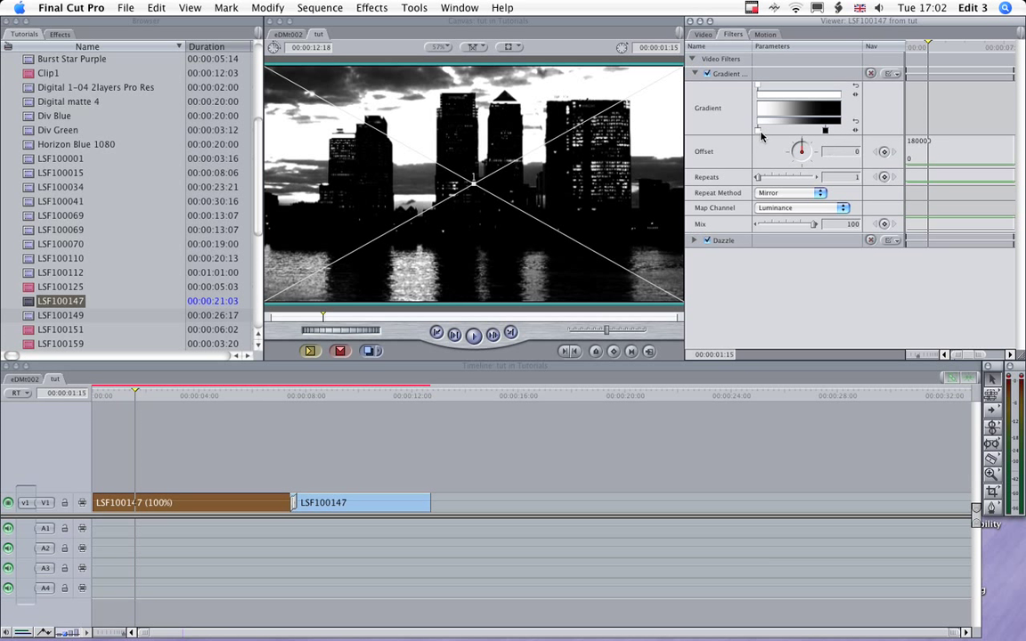
{"action": "mouse_move", "coordinate": [502, 109]}
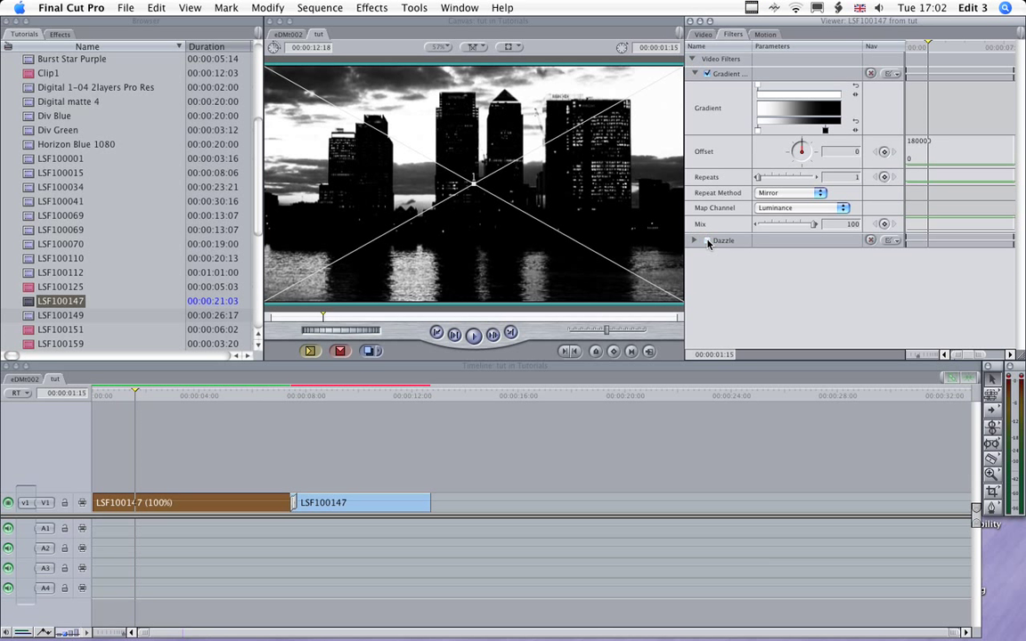
{"action": "left_click", "coordinate": [695, 240]}
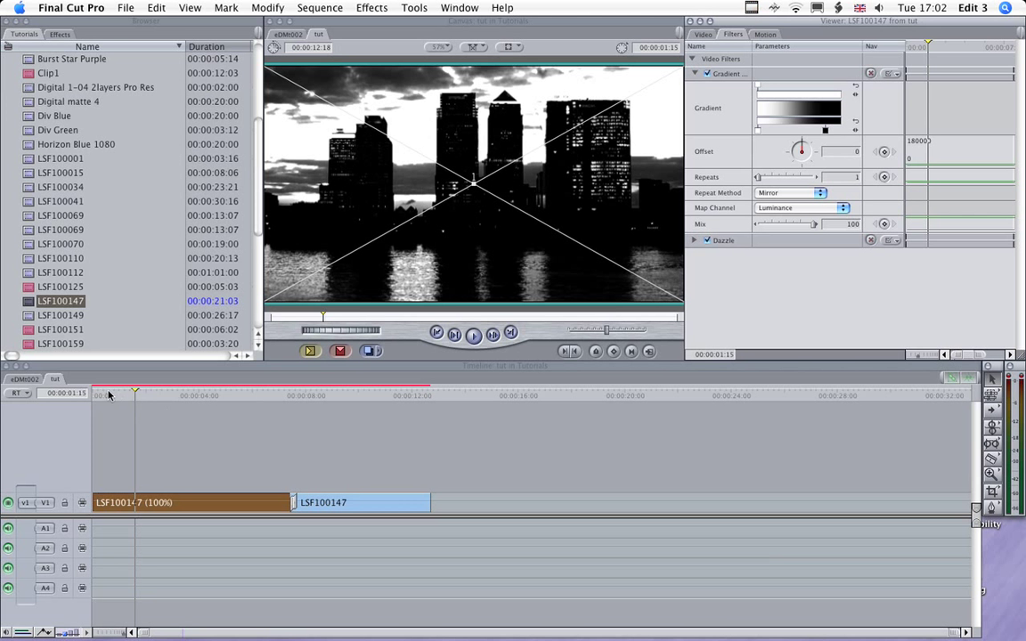
{"action": "left_click", "coordinate": [300, 395]}
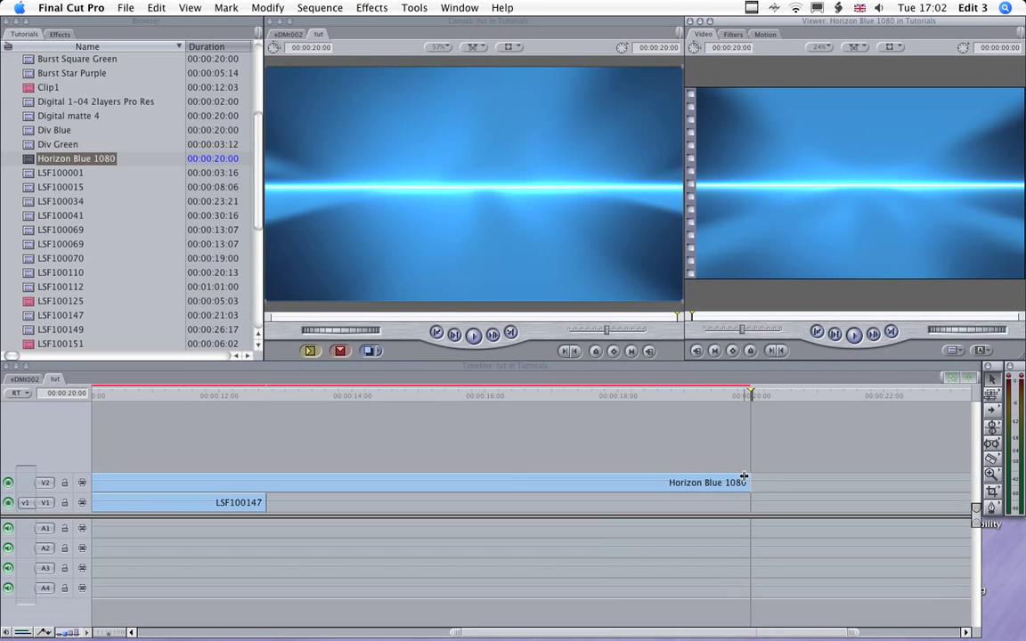
- Extend Horizon Blue 1080 across the city footage and blend it in Overlay composite mode
{"action": "left_click_drag", "start_coordinate": [748, 482], "coordinate": [295, 482]}
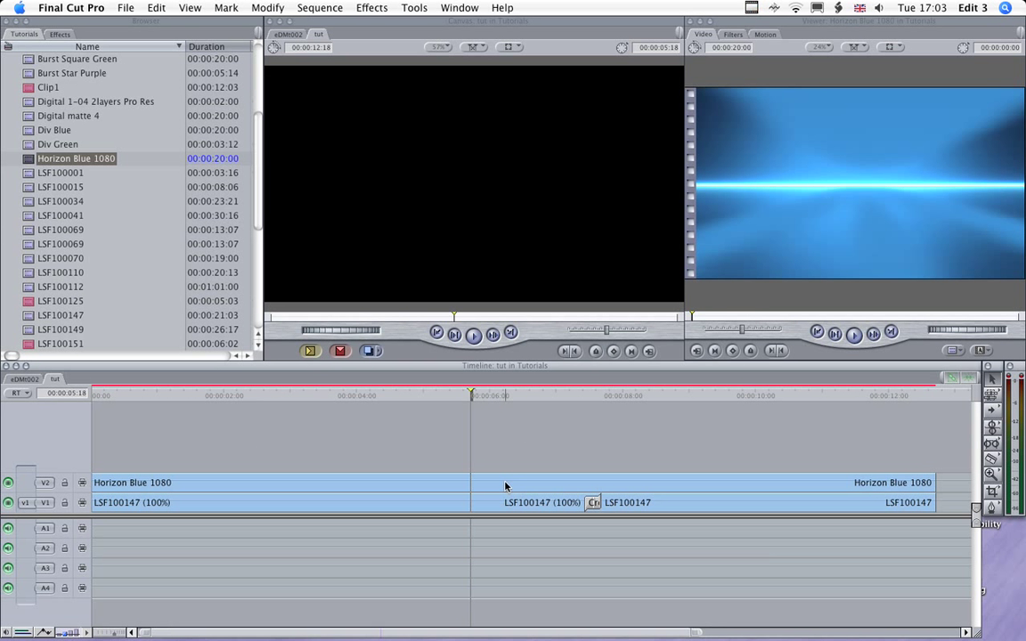
{"action": "right_click", "coordinate": [506, 483]}
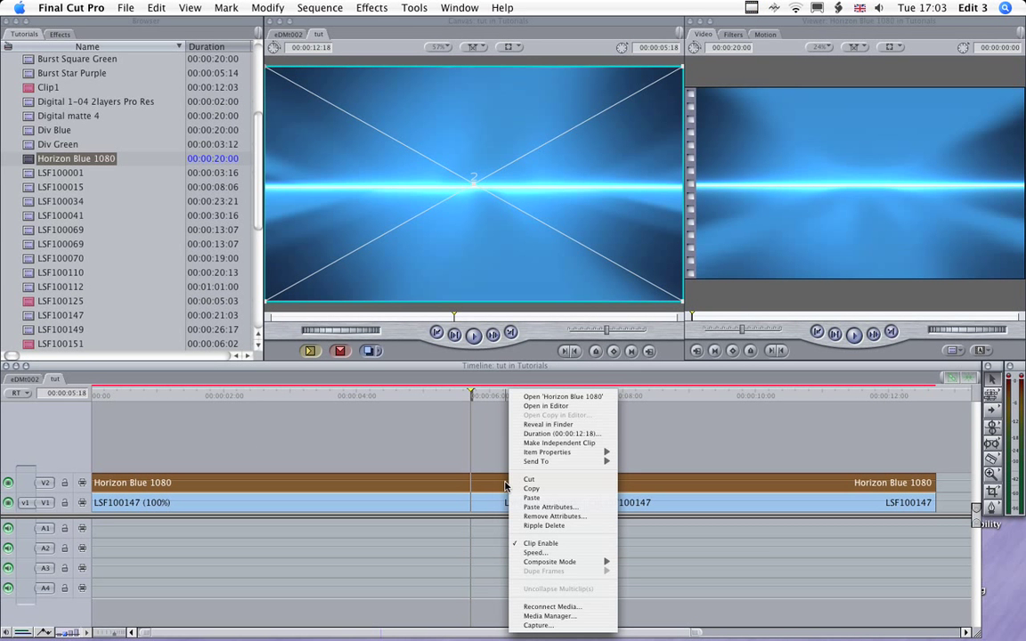
{"action": "left_click", "coordinate": [549, 563]}
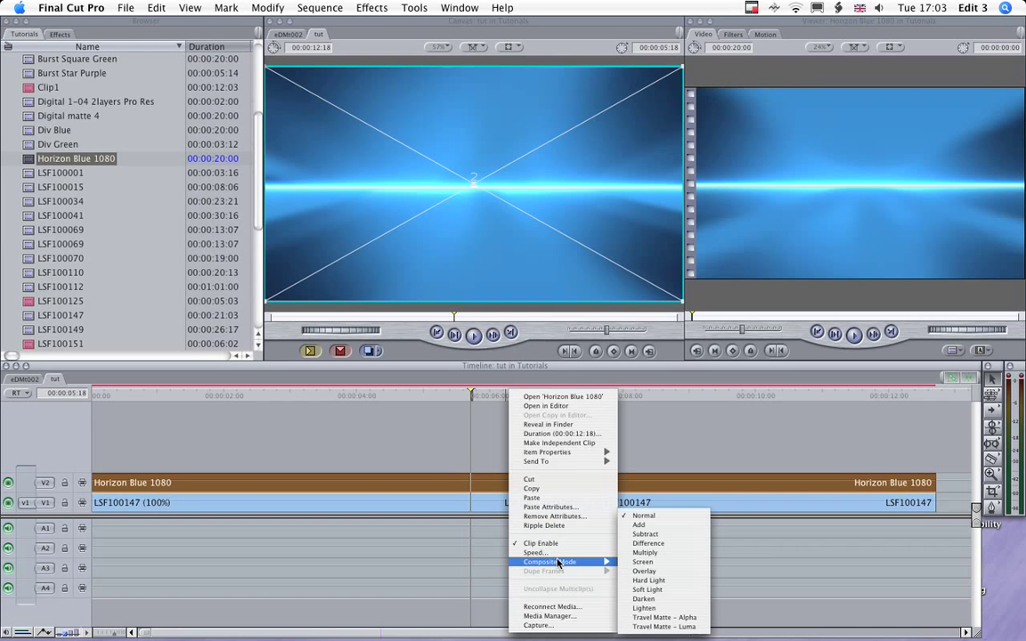
{"action": "mouse_move", "coordinate": [657, 570]}
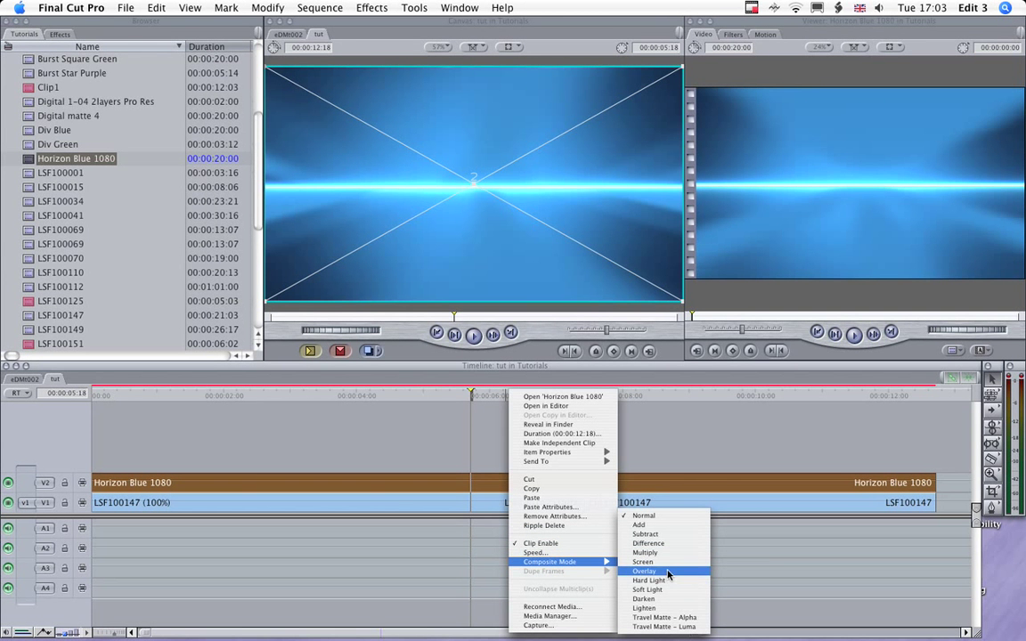
{"action": "left_click", "coordinate": [655, 570]}
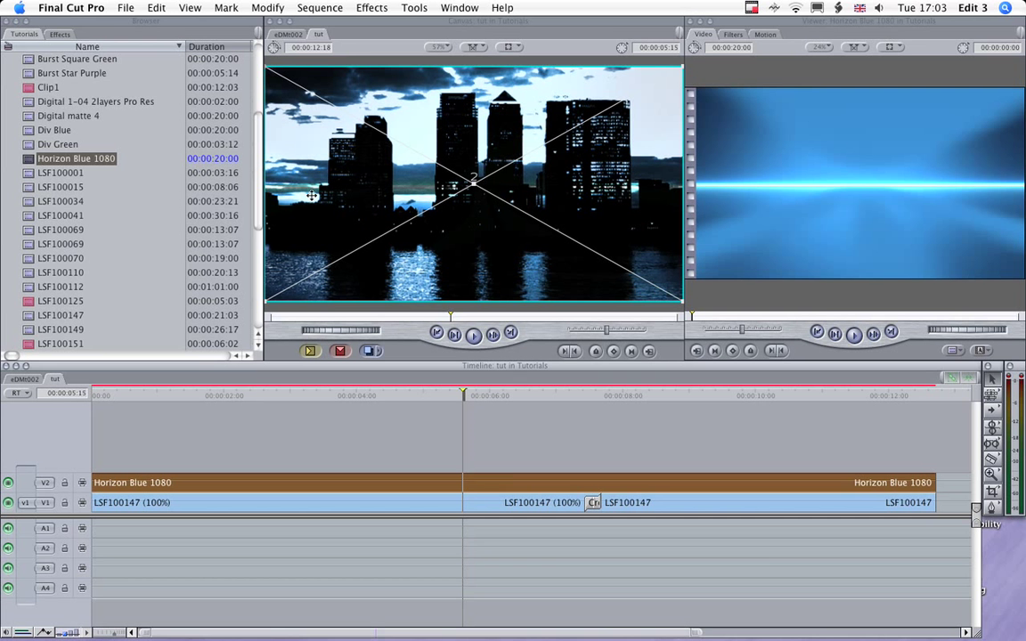
{"action": "mouse_move", "coordinate": [288, 198]}
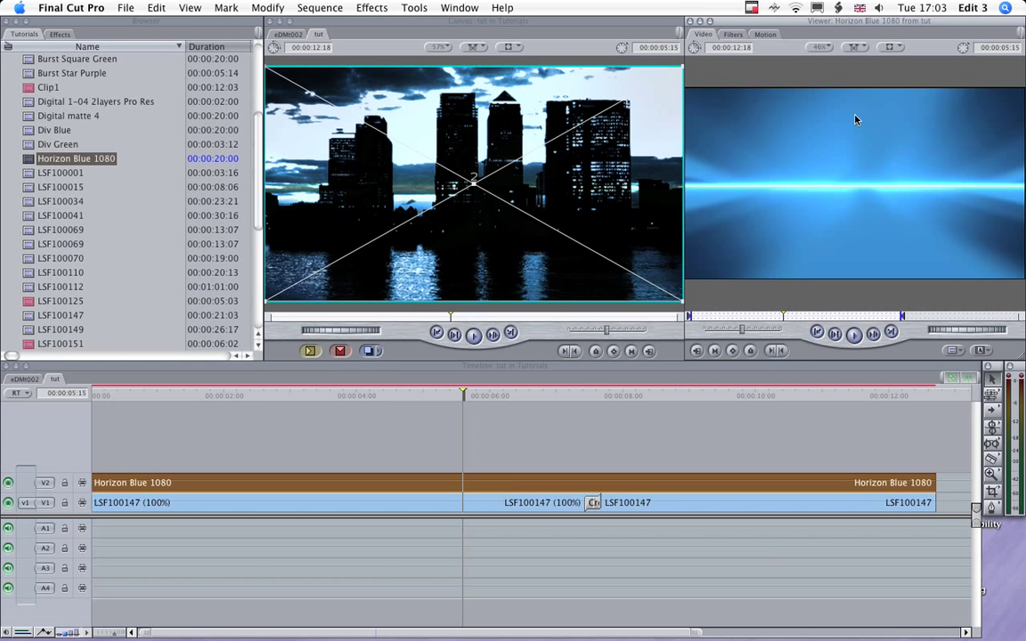
{"action": "mouse_move", "coordinate": [769, 37]}
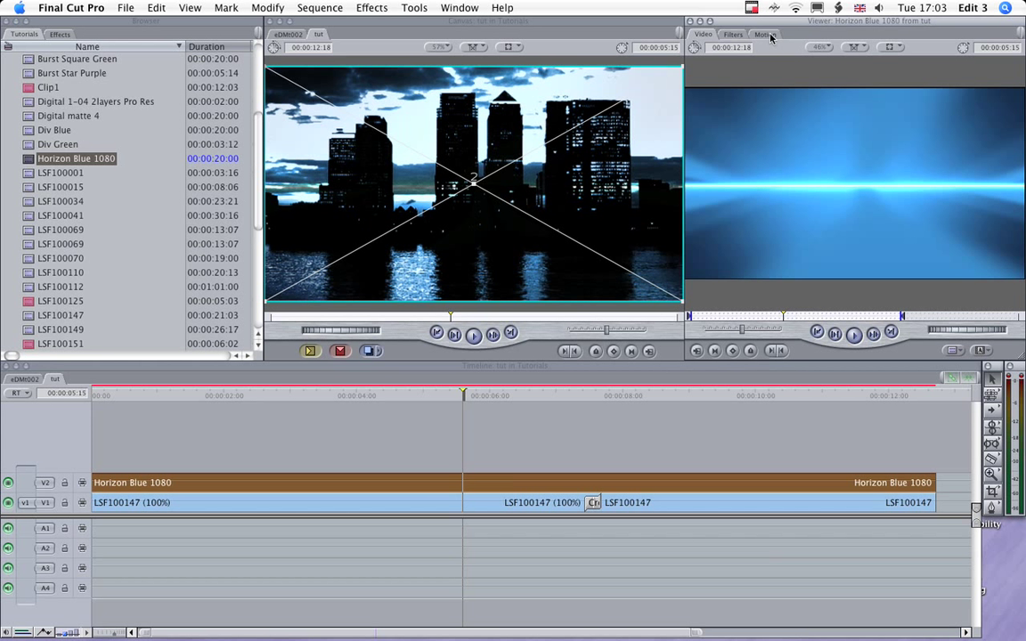
- Shift the Horizon Blue 1080 overlay's centre down to 109.92 in its motion settings
{"action": "left_click", "coordinate": [765, 34]}
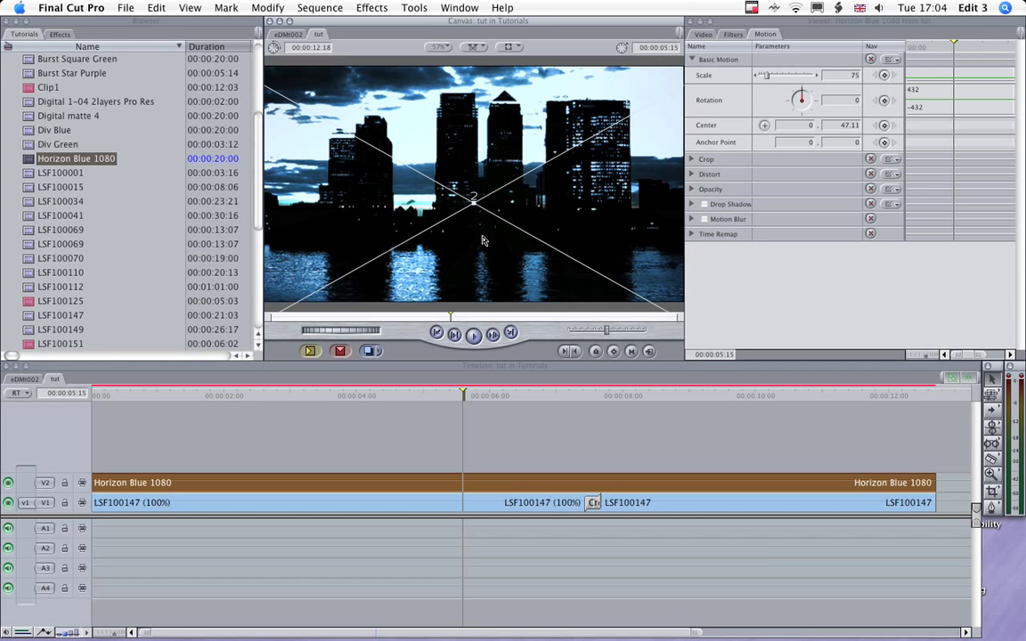
{"action": "left_click_drag", "start_coordinate": [474, 200], "coordinate": [485, 253]}
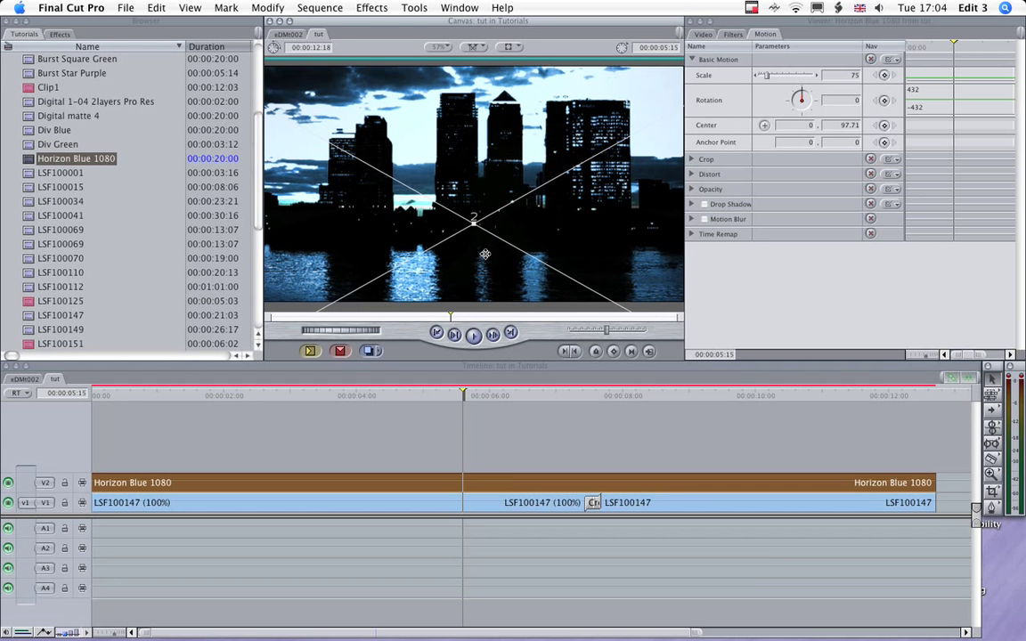
{"action": "left_click_drag", "start_coordinate": [485, 253], "coordinate": [481, 246]}
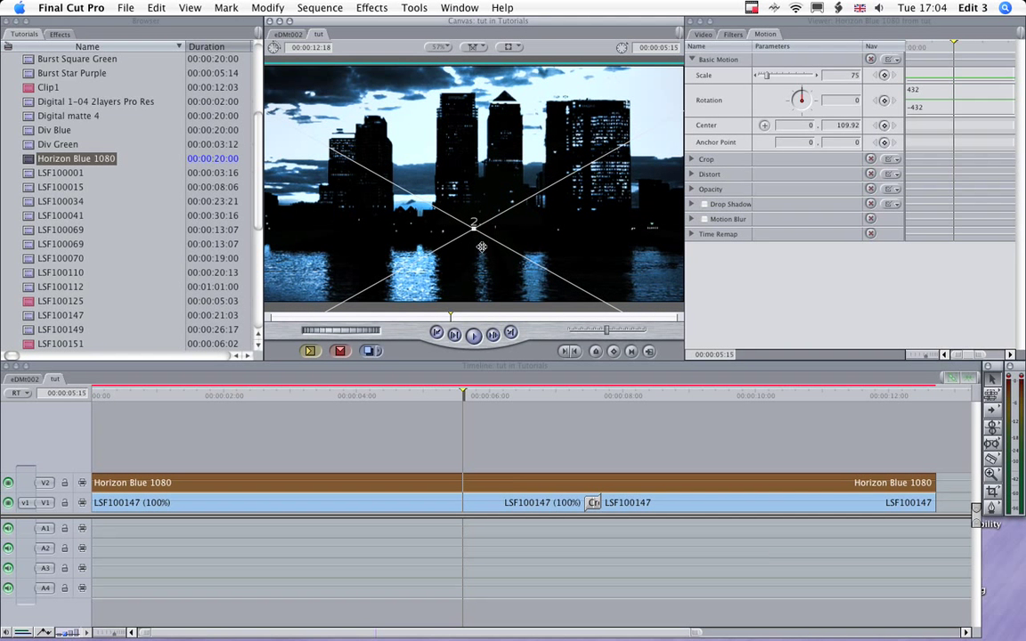
{"action": "left_click", "coordinate": [442, 419]}
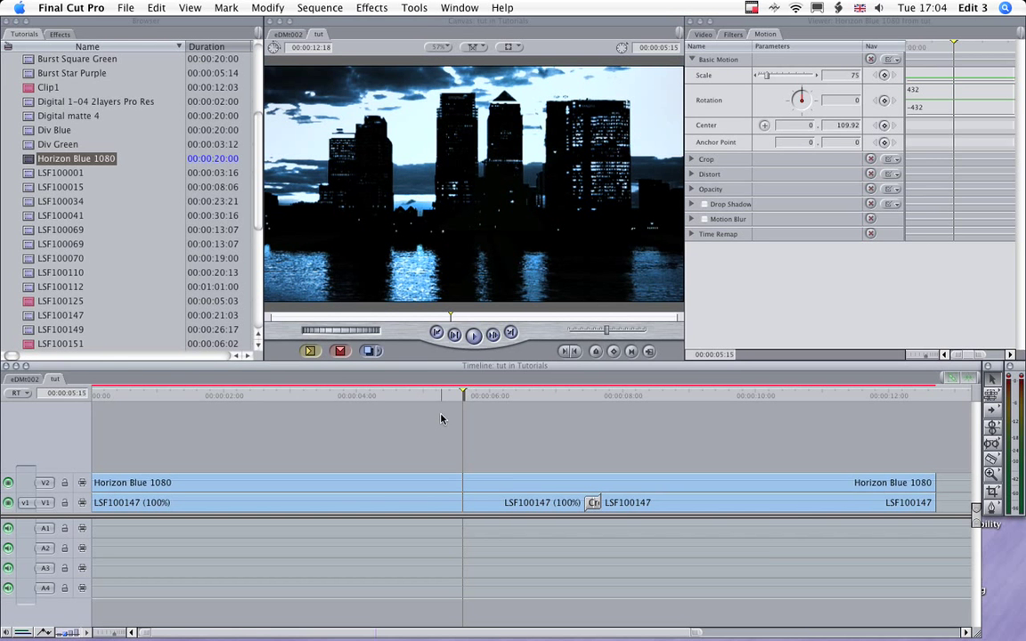
{"action": "left_click", "coordinate": [249, 396]}
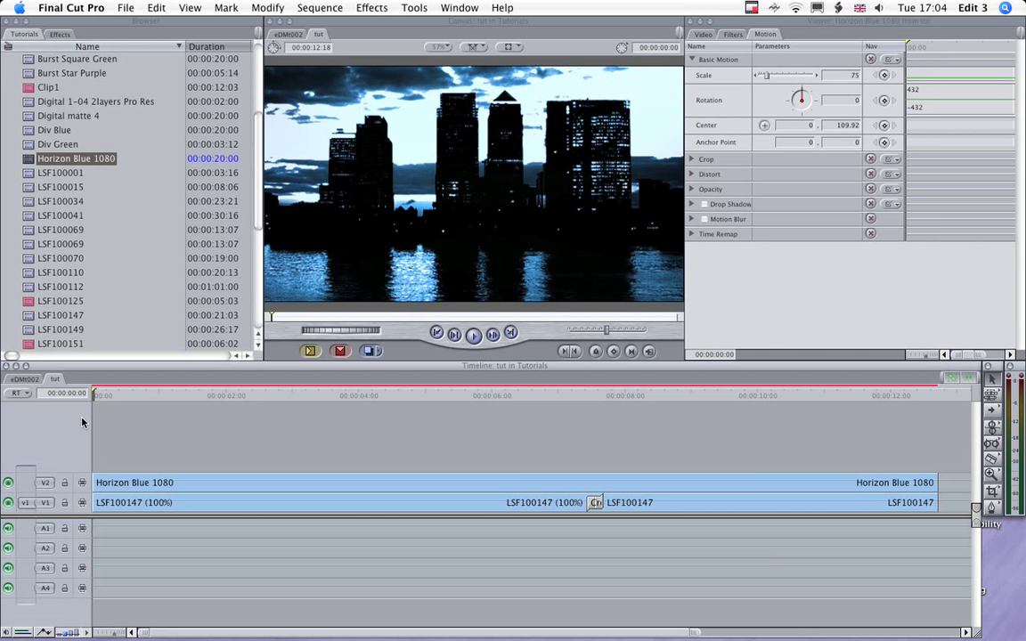
{"action": "mouse_move", "coordinate": [148, 210]}
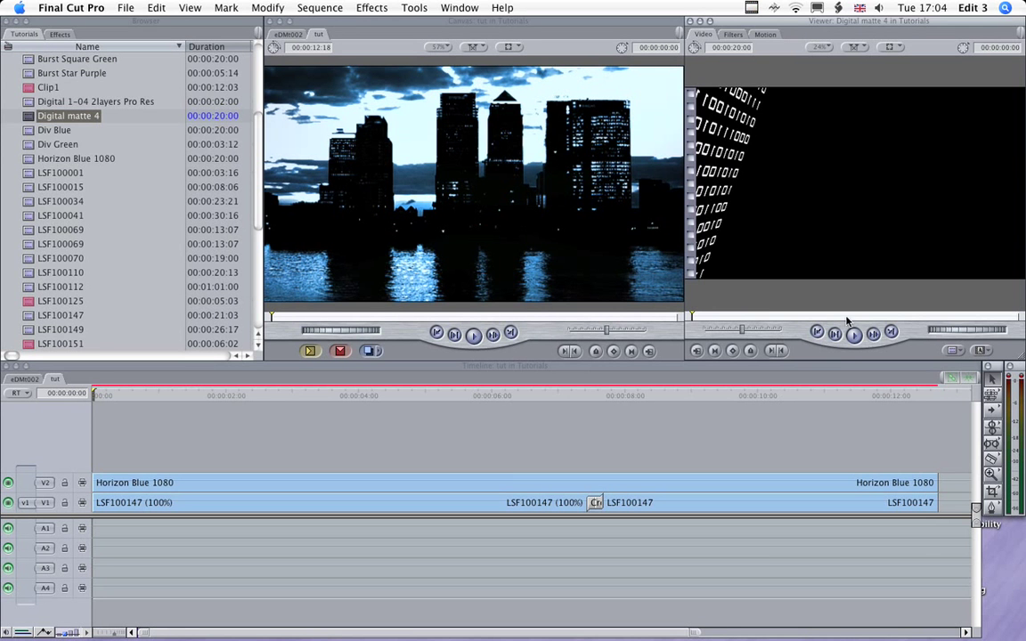
- Preview the Digital matte 4 binary-digit clip in the Viewer
{"action": "left_click", "coordinate": [854, 333]}
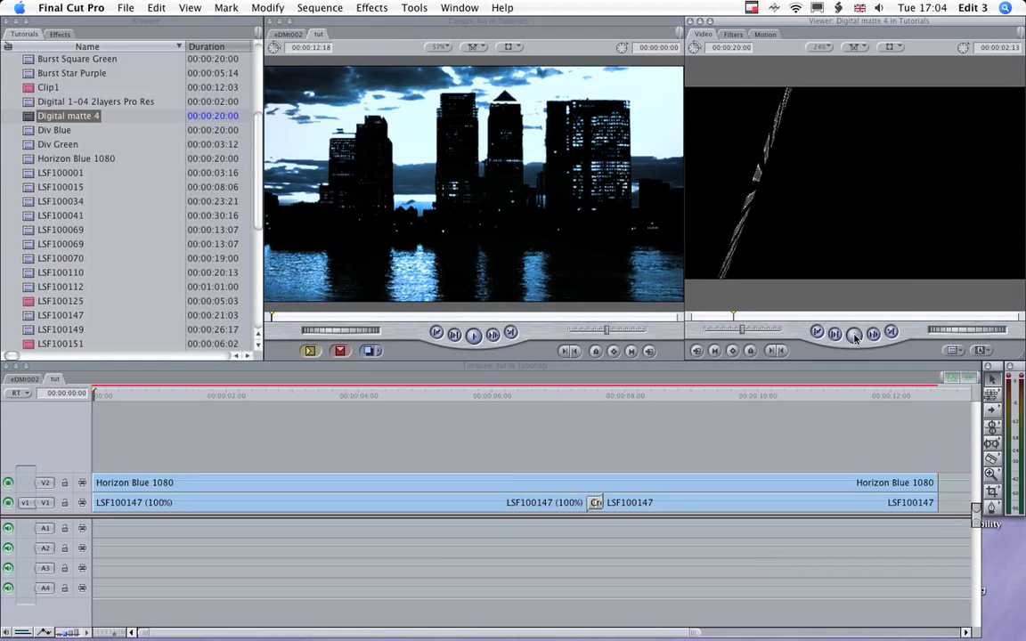
{"action": "left_click", "coordinate": [853, 333]}
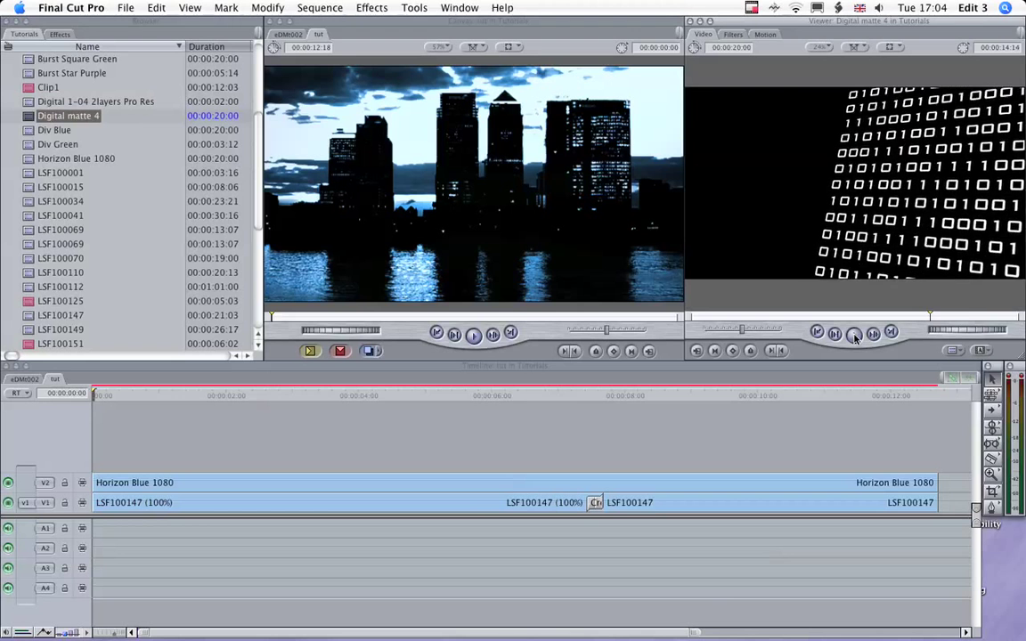
{"action": "left_click", "coordinate": [853, 333]}
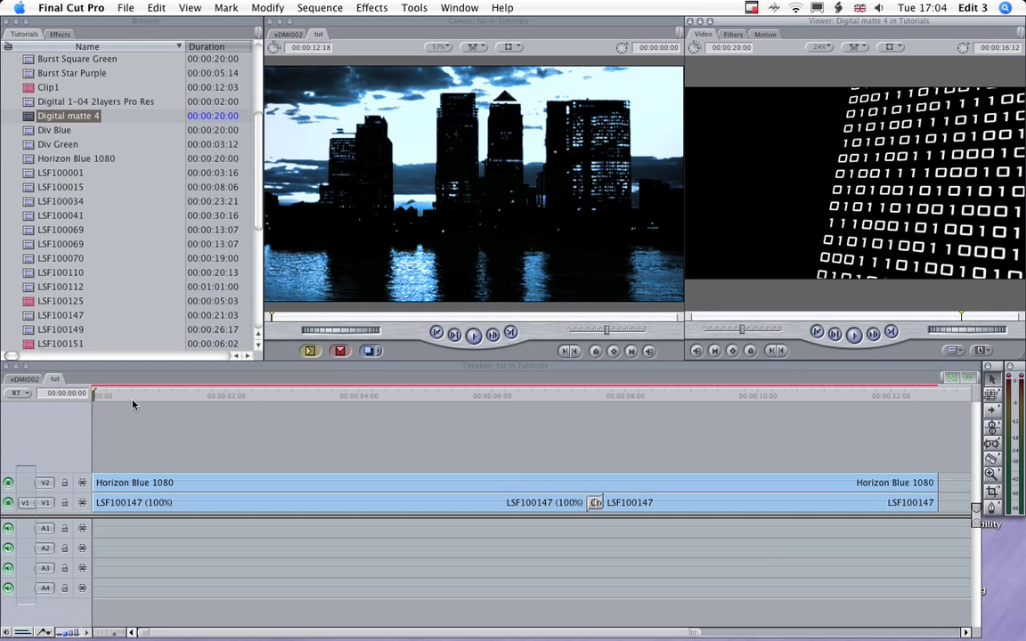
{"action": "mouse_move", "coordinate": [134, 406]}
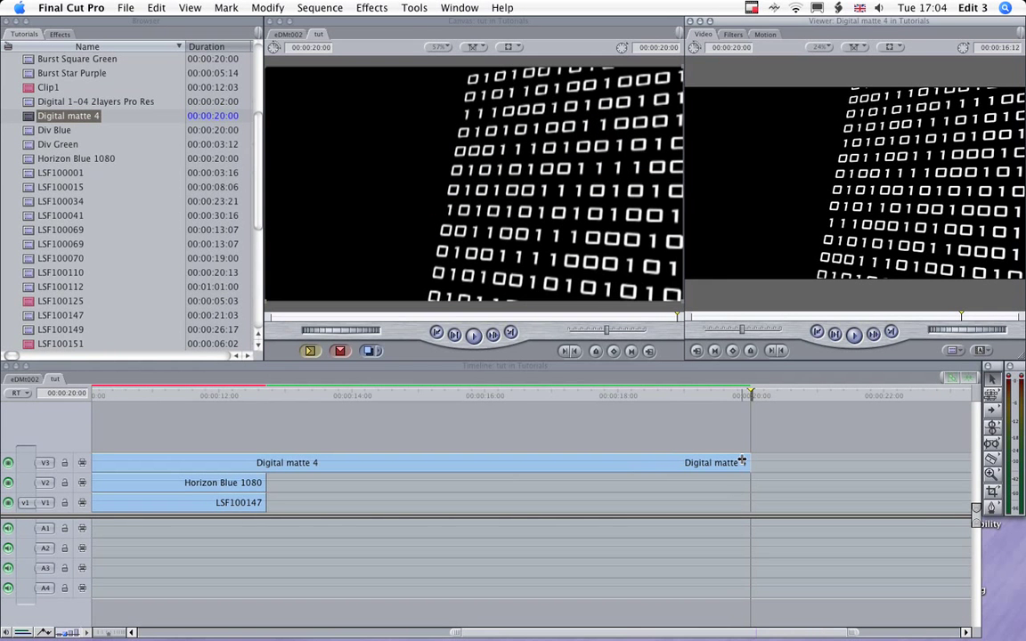
- Stretch Digital matte 4 across track V3 above the other layers and select it
{"action": "left_click_drag", "start_coordinate": [751, 463], "coordinate": [331, 463]}
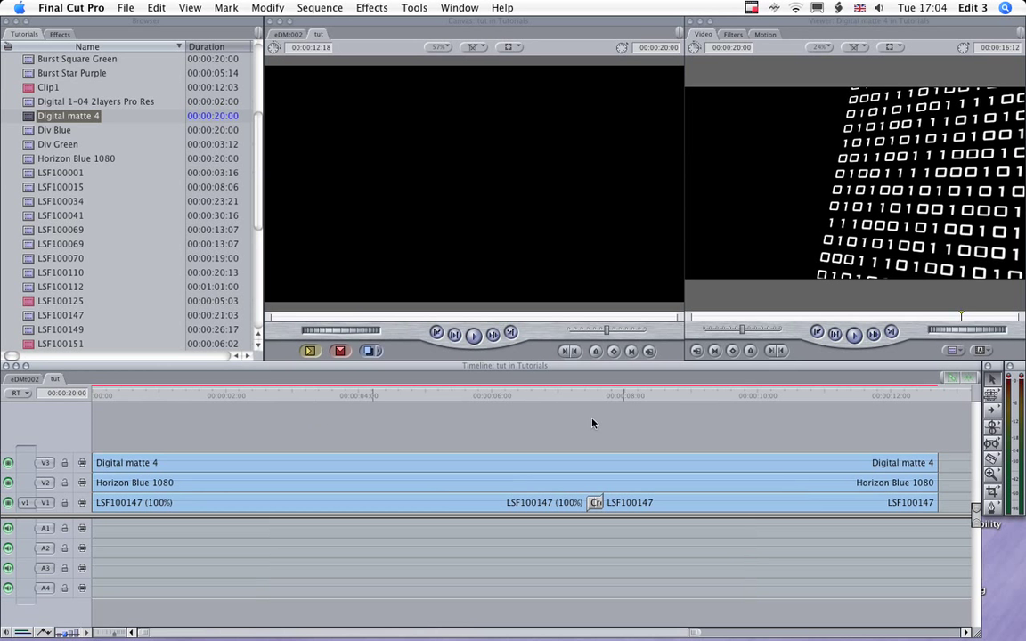
{"action": "left_click", "coordinate": [506, 396]}
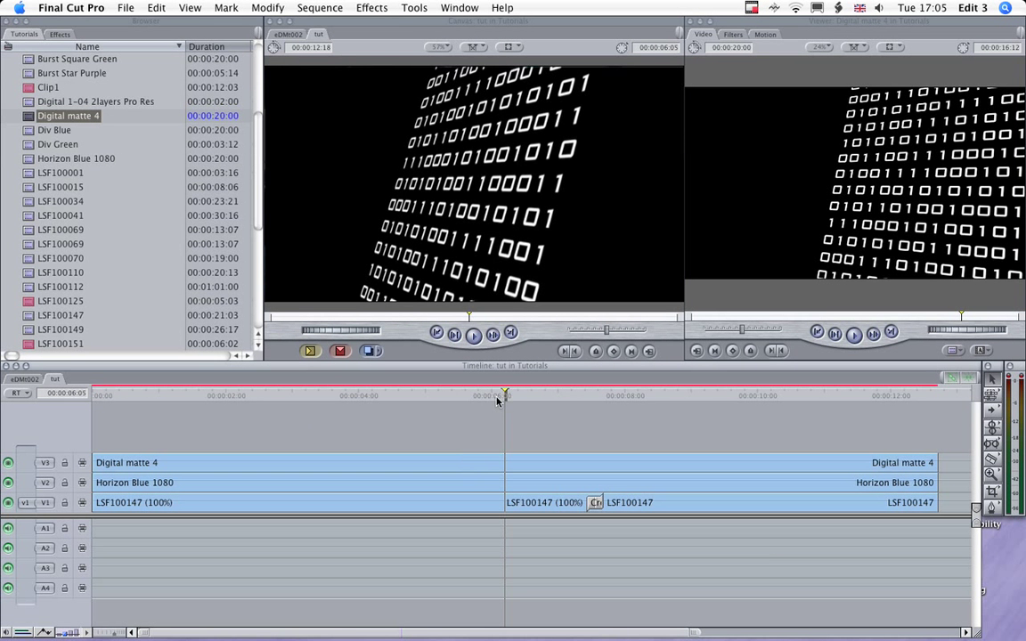
{"action": "mouse_move", "coordinate": [406, 396]}
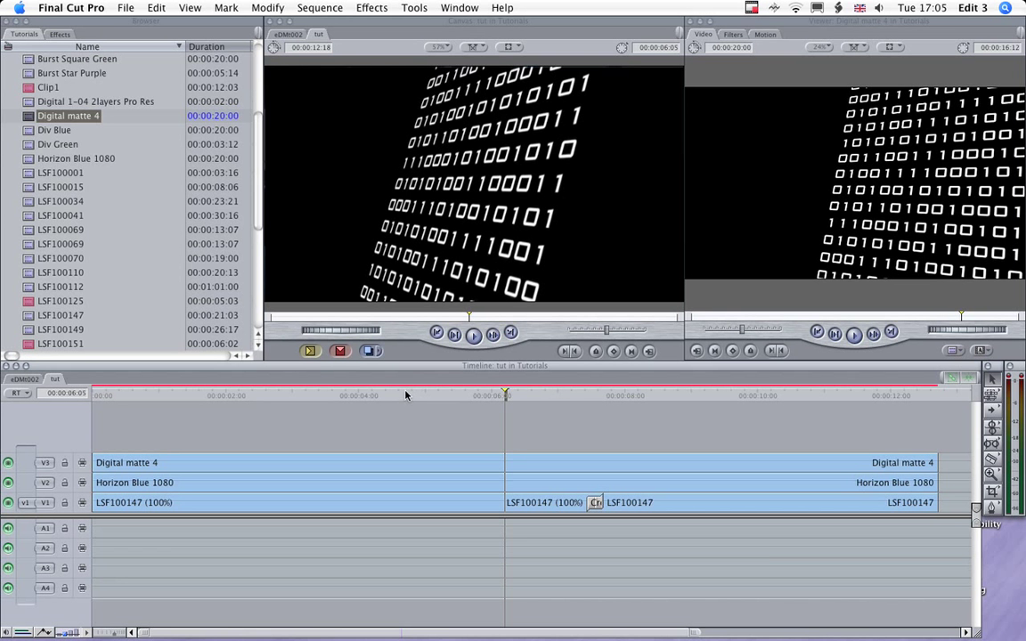
{"action": "left_click", "coordinate": [406, 395]}
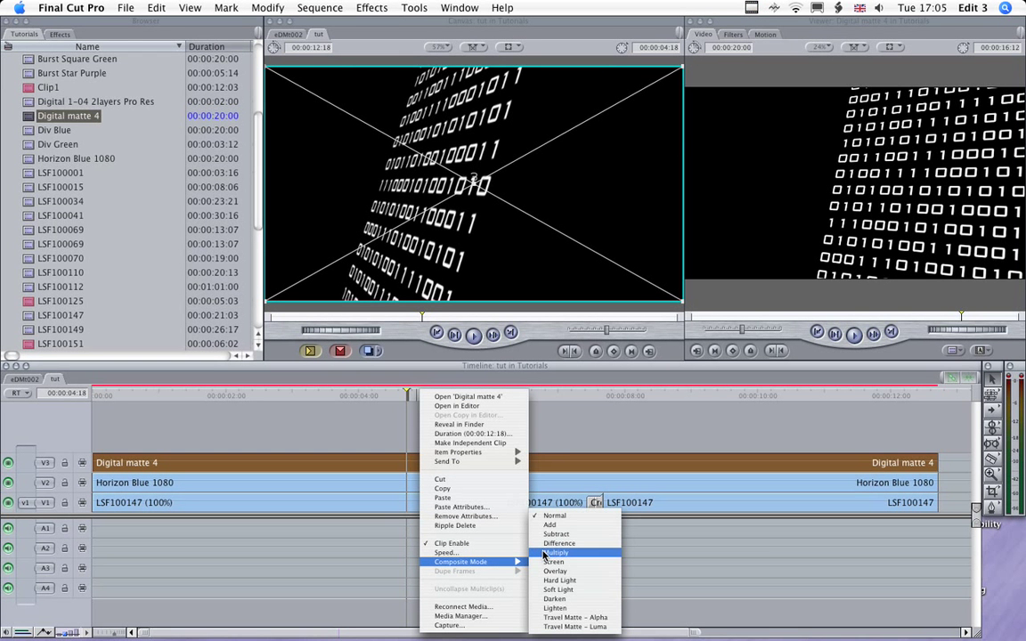
- Set Digital matte 4 to Subtract composite mode and check the result along the sequence
{"action": "left_click", "coordinate": [556, 553]}
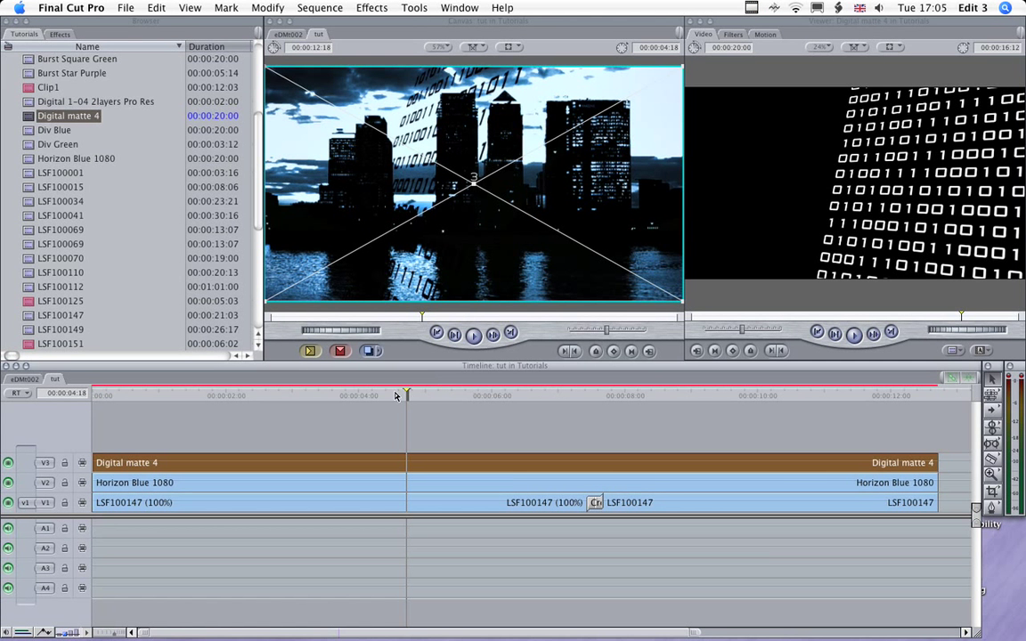
{"action": "left_click", "coordinate": [335, 396]}
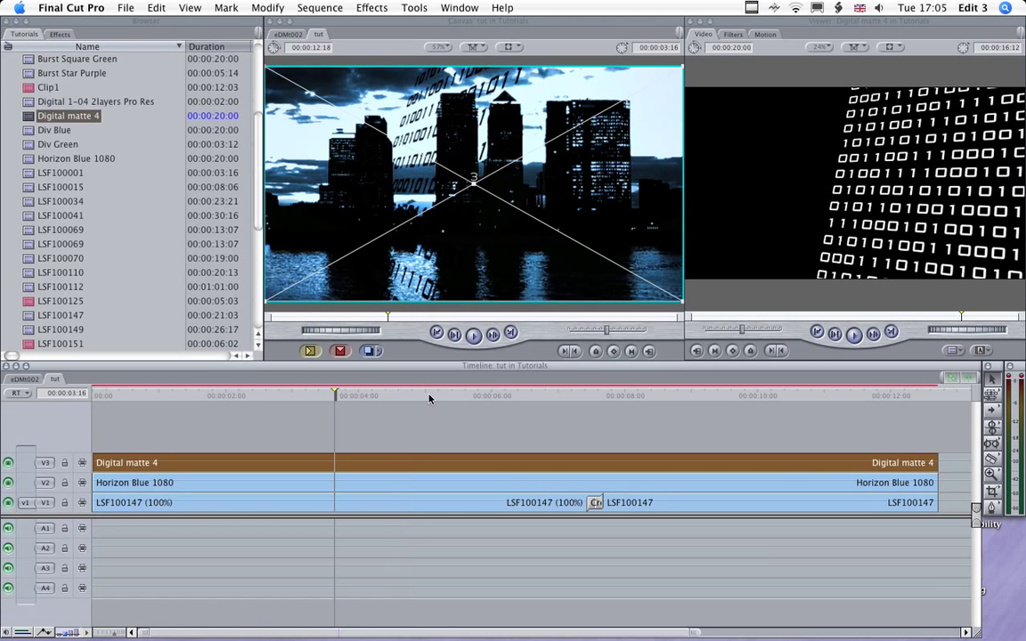
{"action": "left_click", "coordinate": [432, 395]}
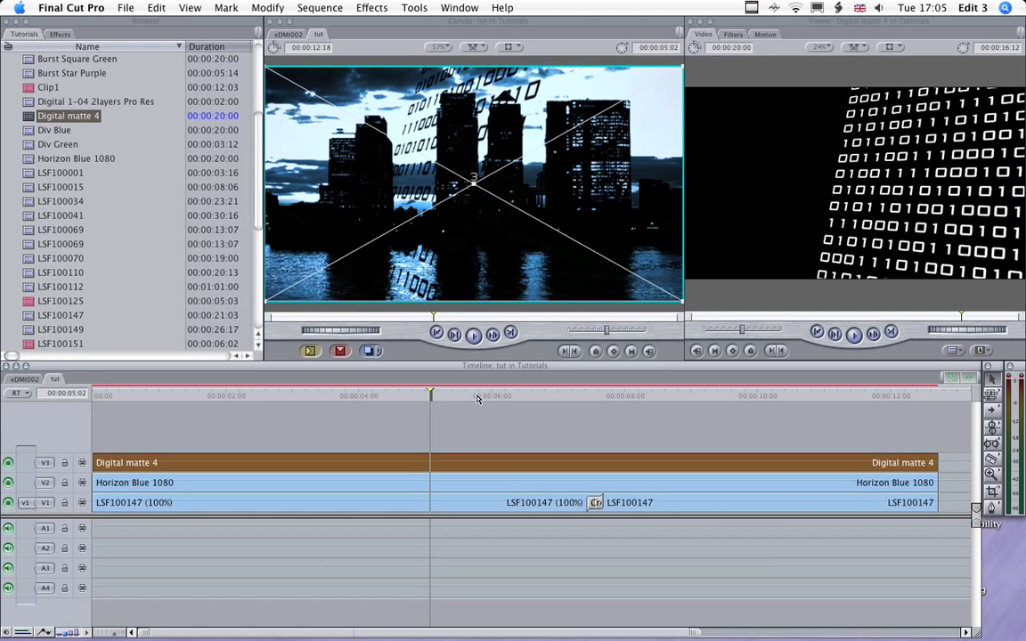
{"action": "left_click", "coordinate": [506, 396]}
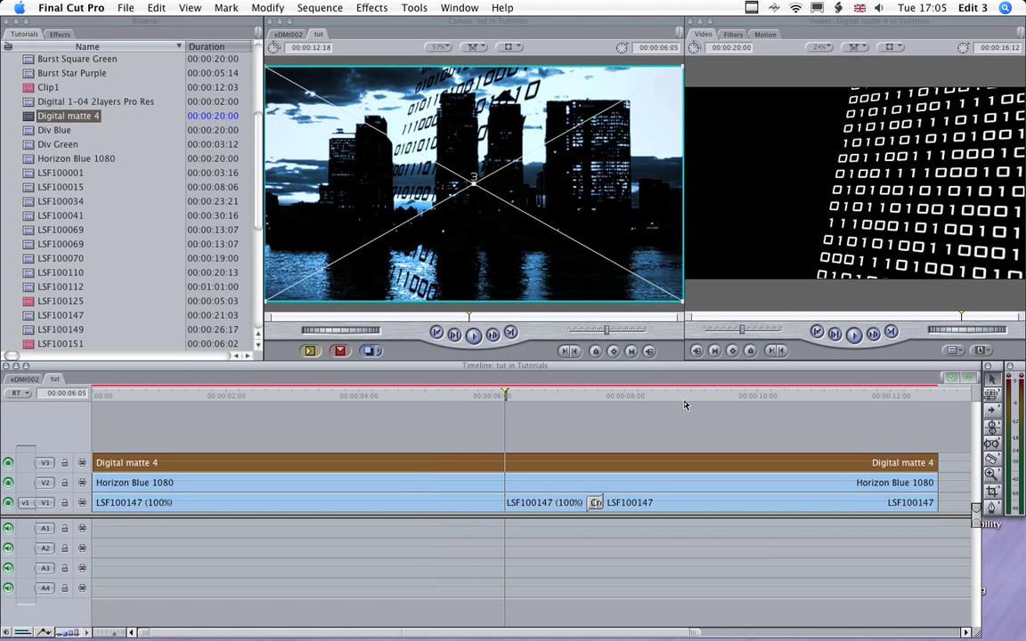
{"action": "left_click", "coordinate": [686, 396]}
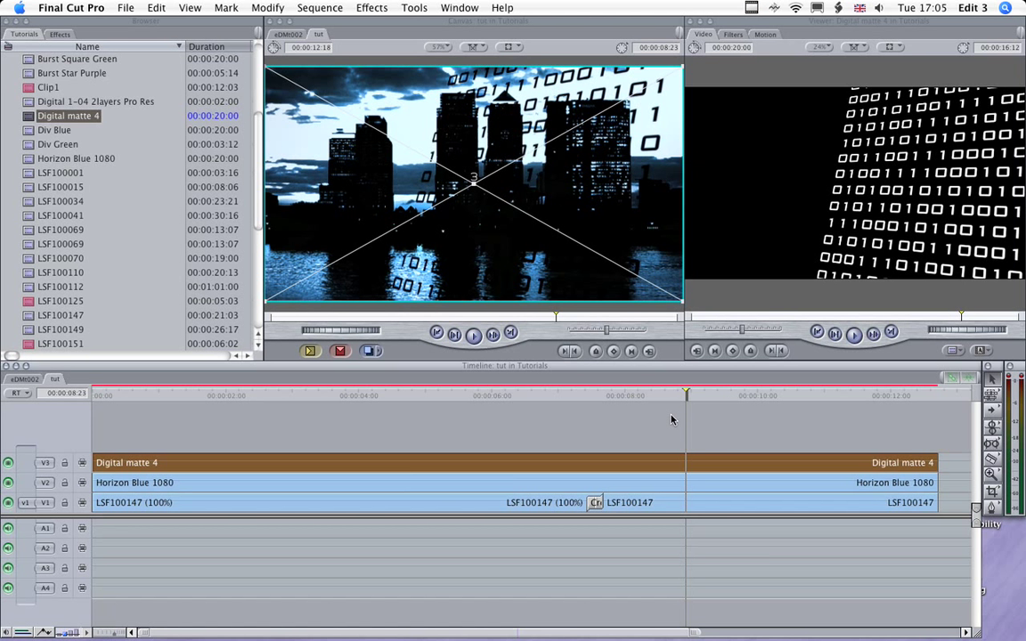
{"action": "left_click", "coordinate": [729, 396]}
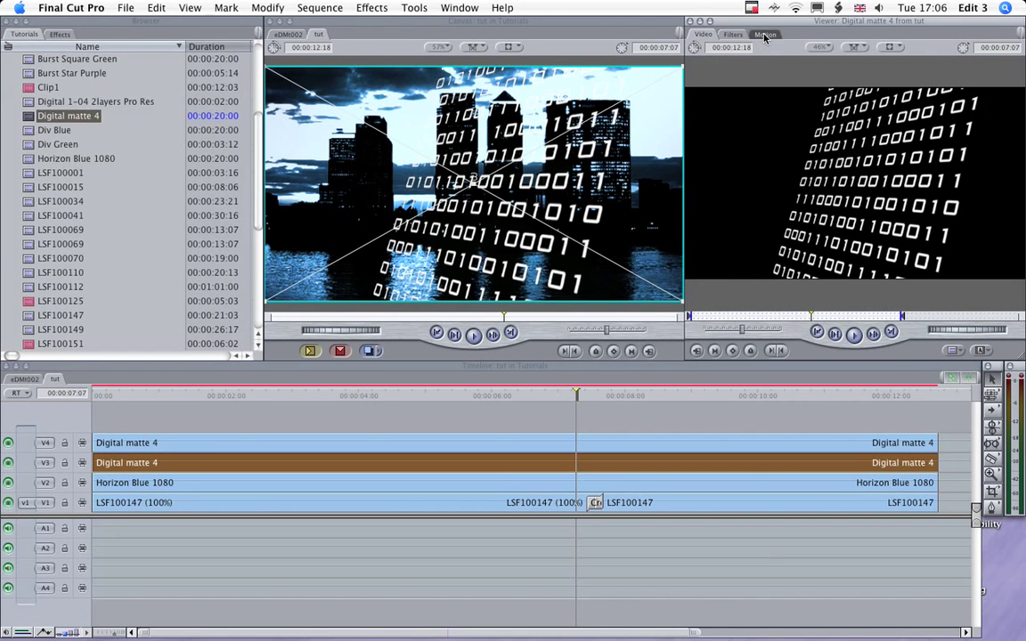
- Review the matte clip's Motion settings and its Filters, showing only Shift Fields
{"action": "left_click", "coordinate": [764, 33]}
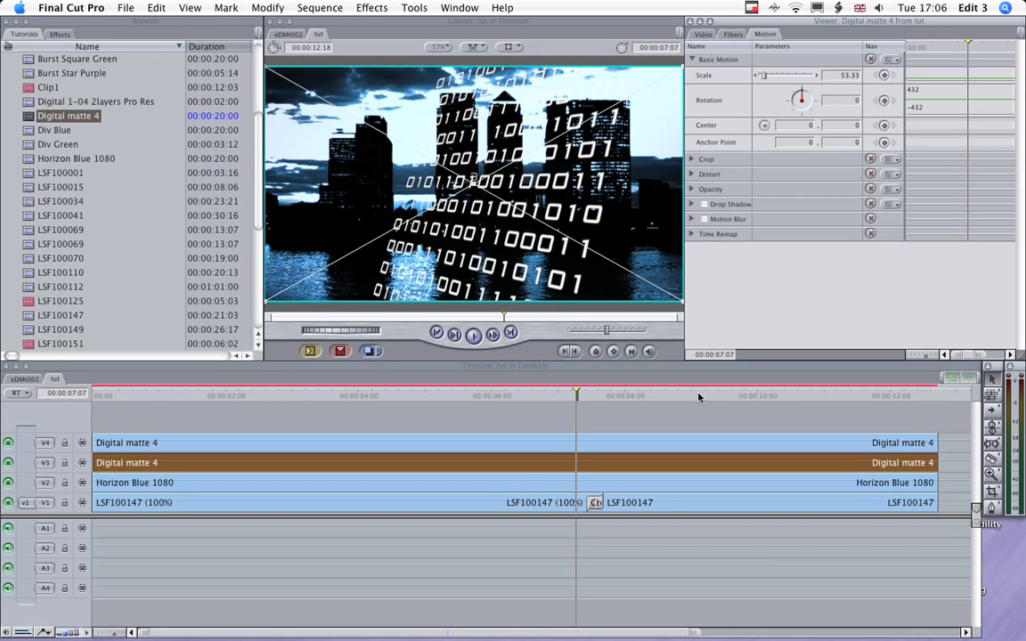
{"action": "left_click", "coordinate": [698, 395]}
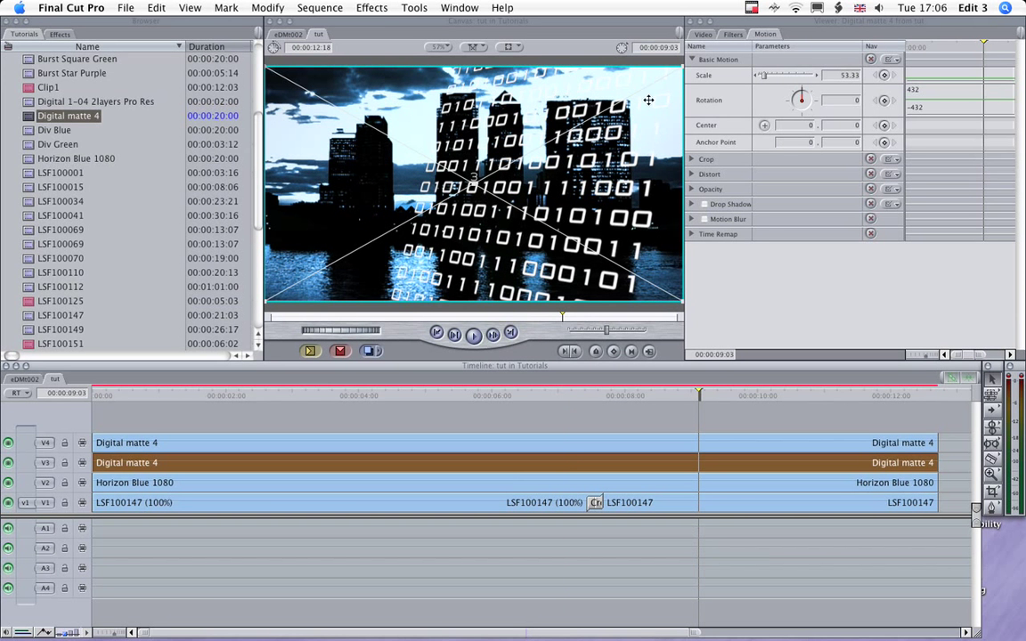
{"action": "mouse_move", "coordinate": [765, 164]}
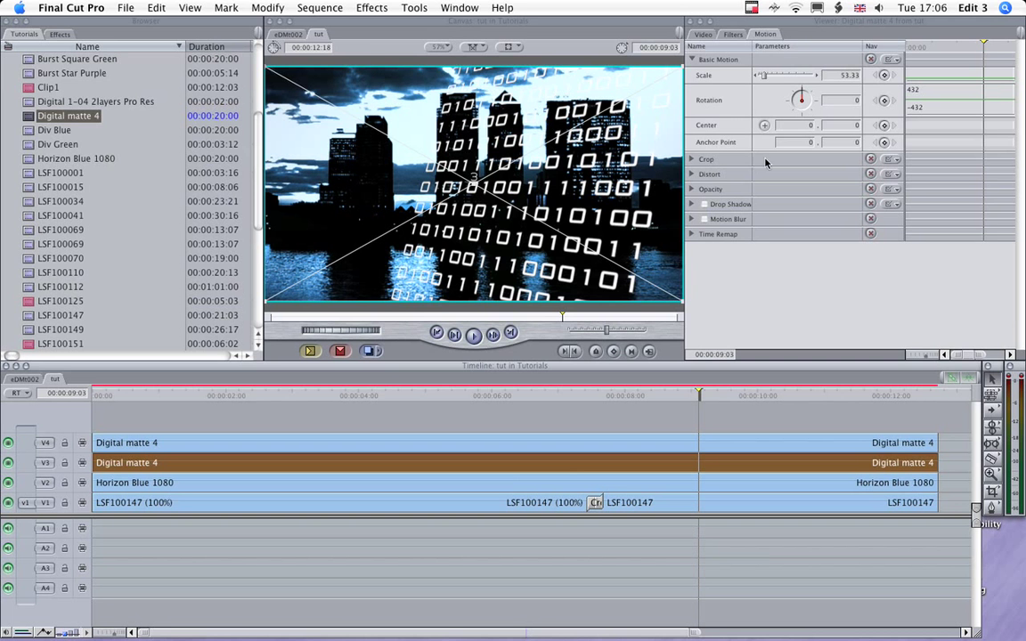
{"action": "left_click", "coordinate": [732, 34]}
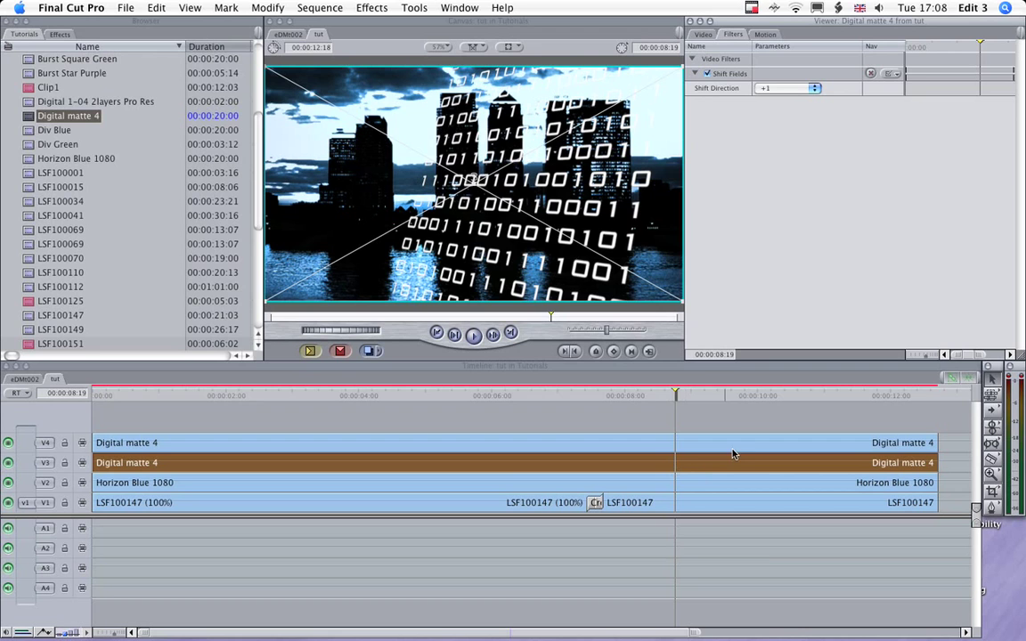
- Add a Gaussian Blur filter to the Digital matte 4 layer and preview the softened digits
{"action": "left_click", "coordinate": [370, 8]}
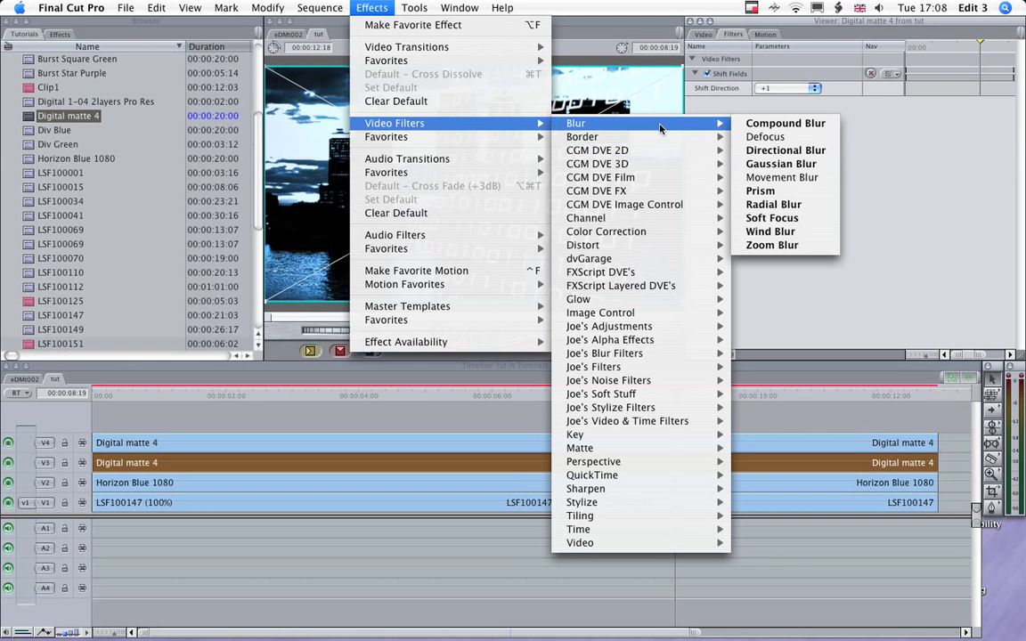
{"action": "mouse_move", "coordinate": [780, 164]}
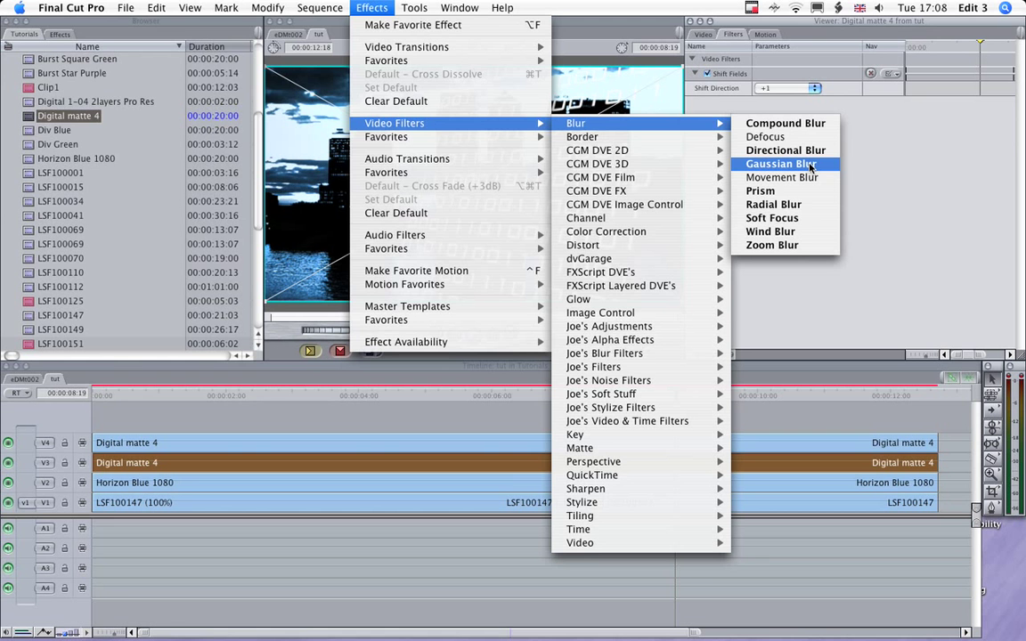
{"action": "left_click", "coordinate": [773, 164]}
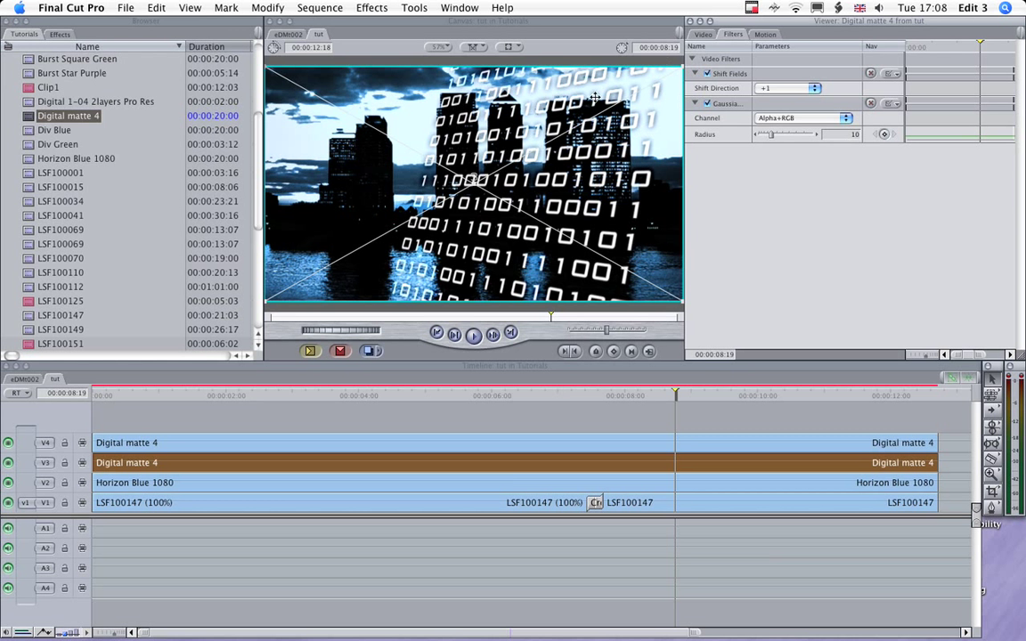
{"action": "mouse_move", "coordinate": [695, 399]}
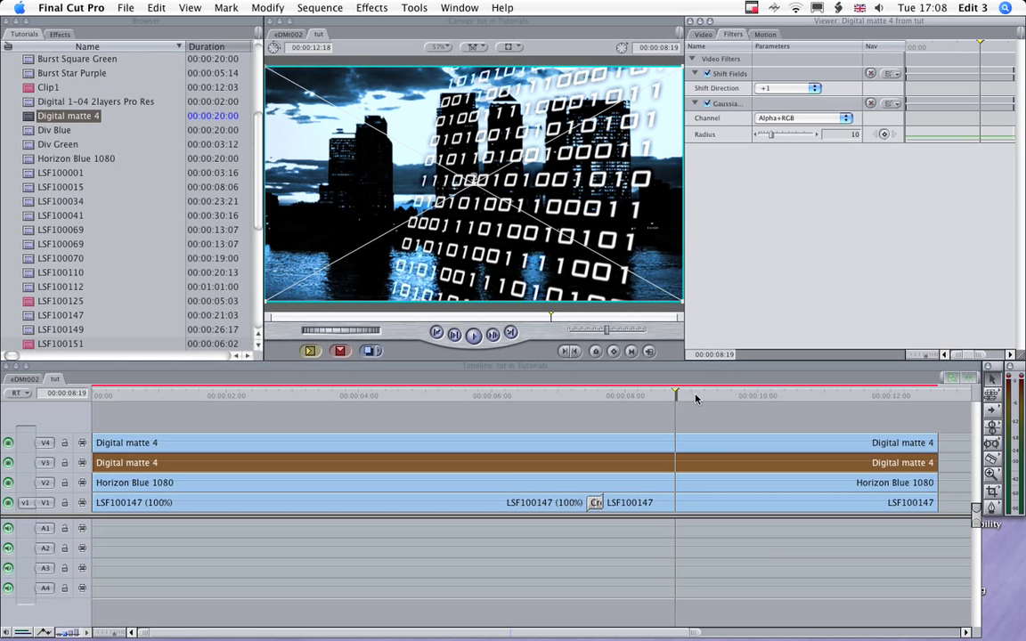
{"action": "left_click", "coordinate": [762, 396]}
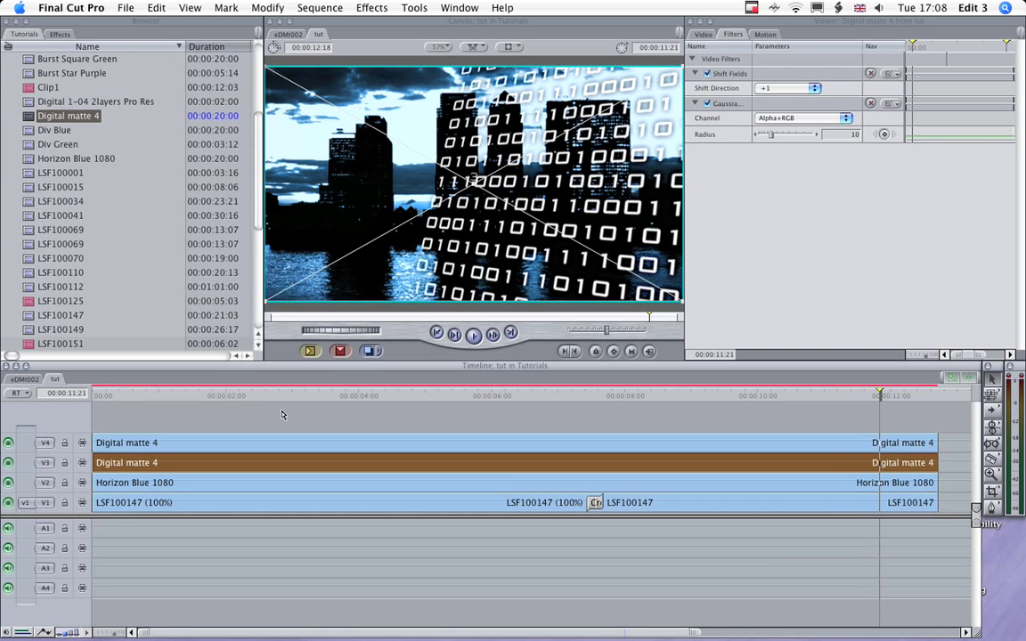
- Copy the Catcher 30.mp3 music clips from the other sequence
{"action": "left_click", "coordinate": [142, 396]}
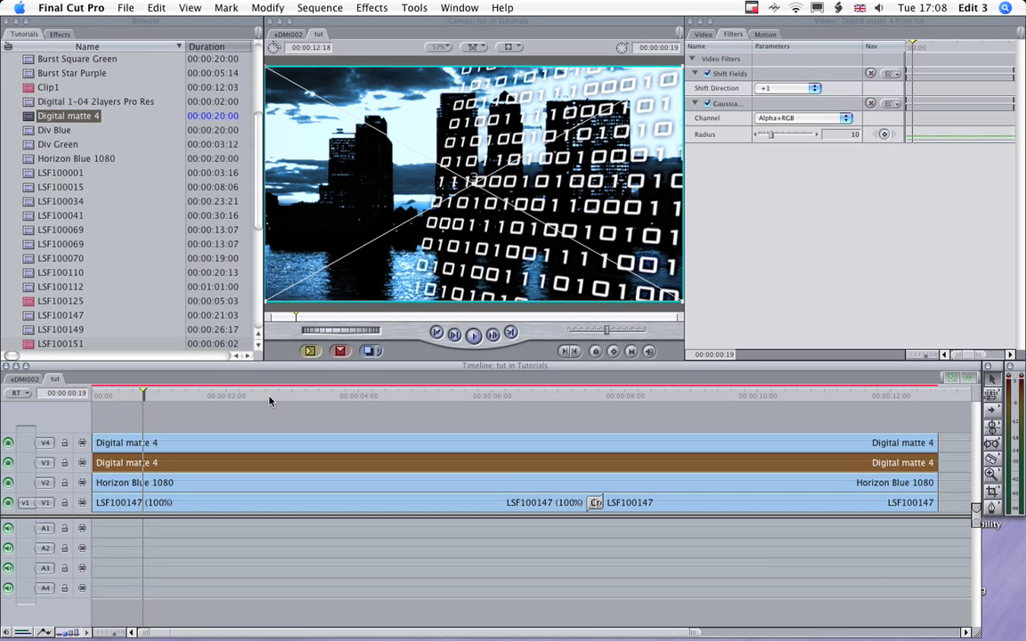
{"action": "left_click", "coordinate": [270, 396]}
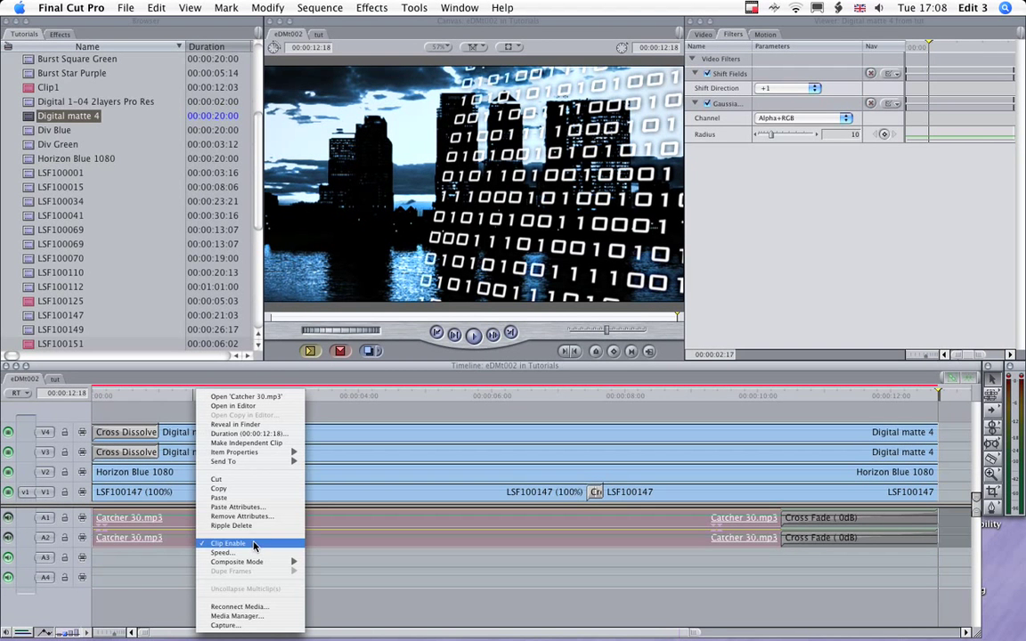
{"action": "left_click", "coordinate": [228, 544]}
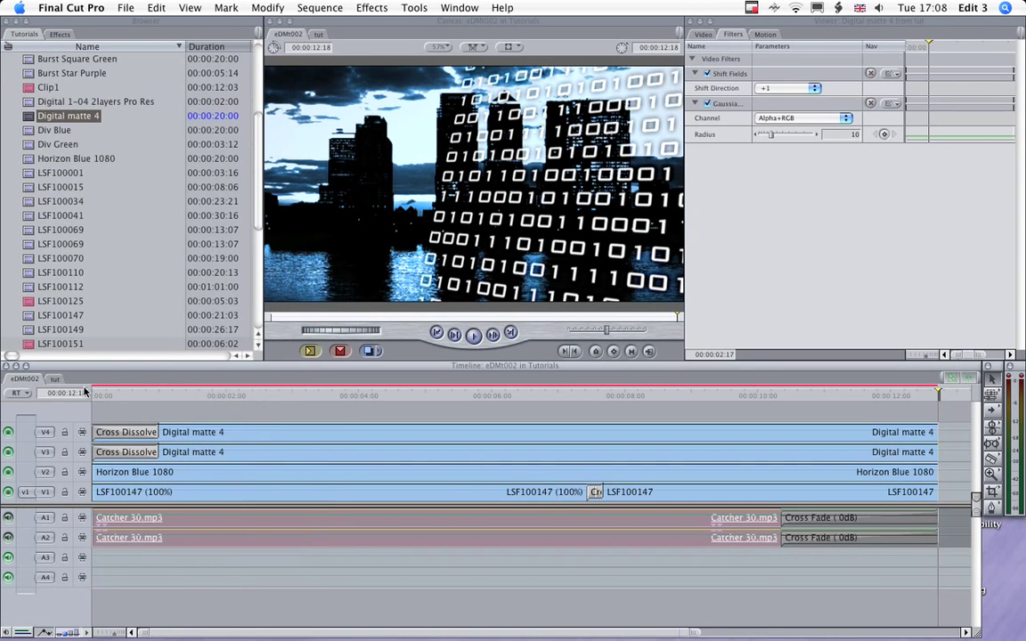
- Paste Catcher 30.mp3 onto the empty audio tracks of the composite sequence and preview it
{"action": "left_click", "coordinate": [55, 378]}
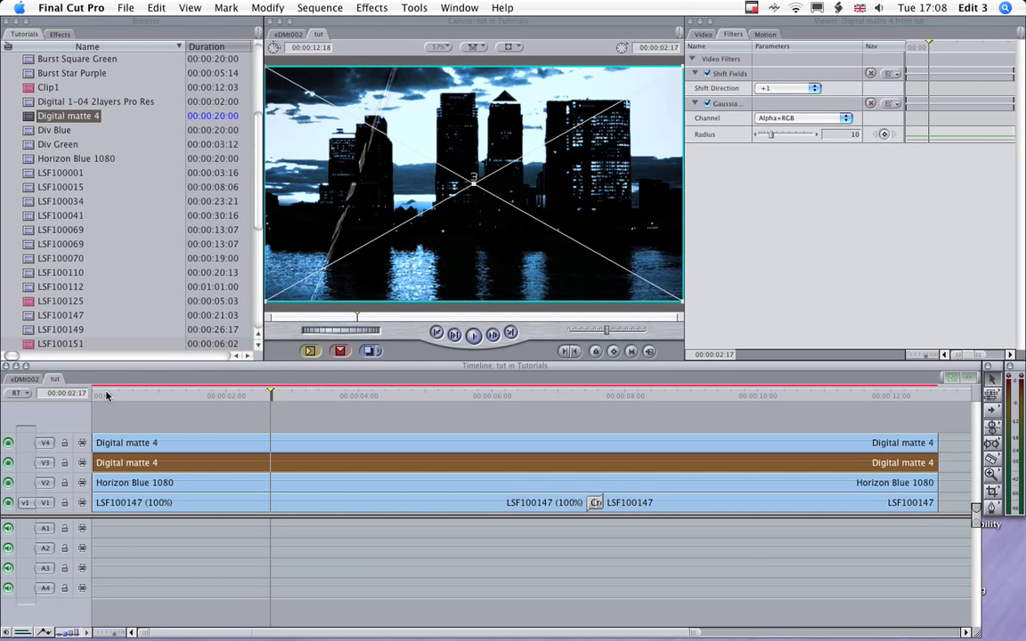
{"action": "left_click", "coordinate": [98, 396]}
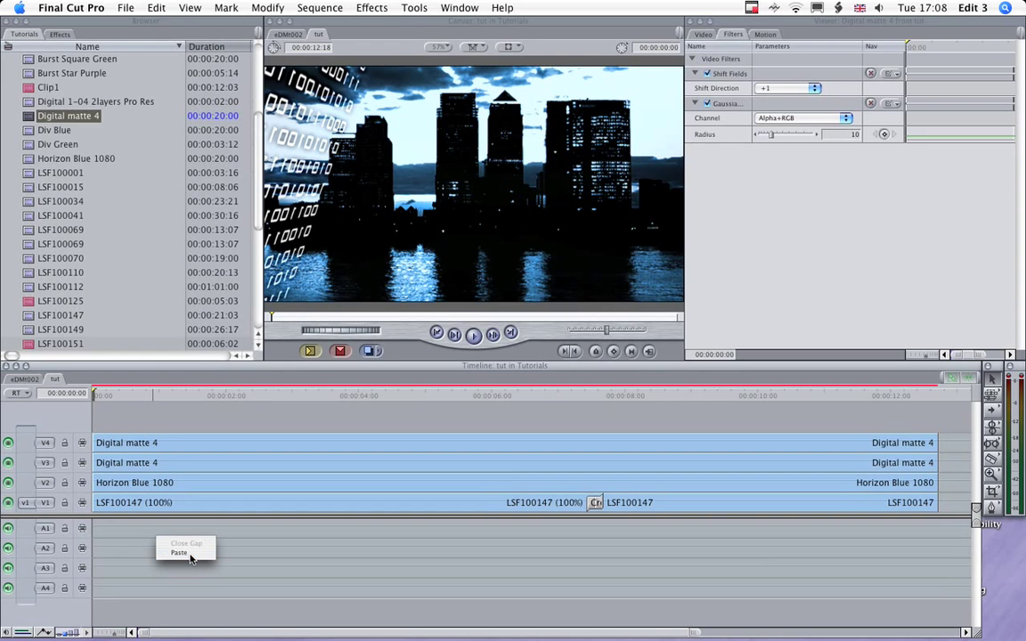
{"action": "left_click", "coordinate": [178, 553]}
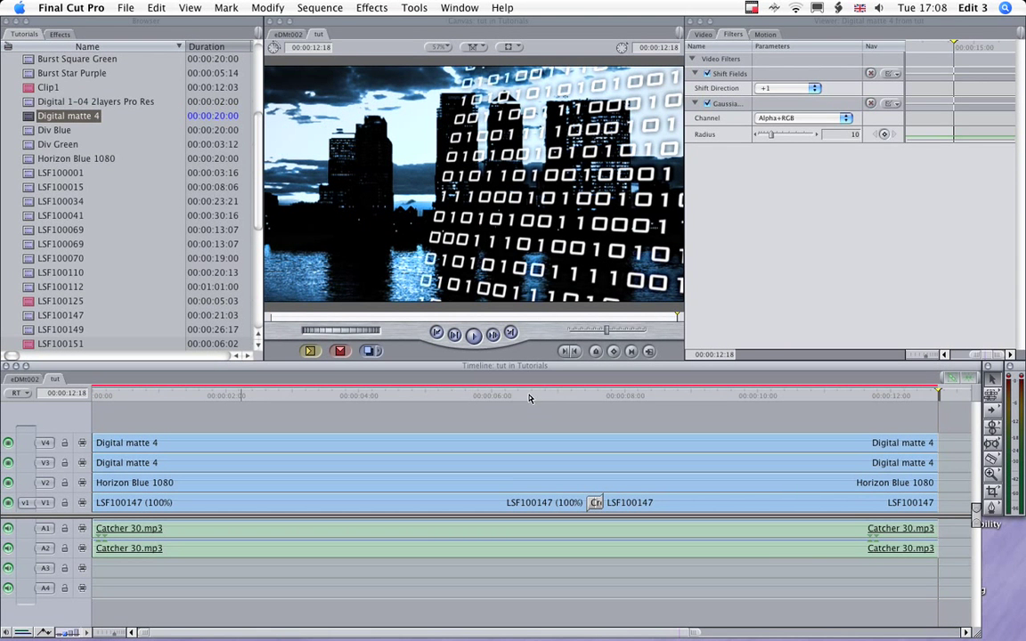
{"action": "left_click", "coordinate": [531, 396]}
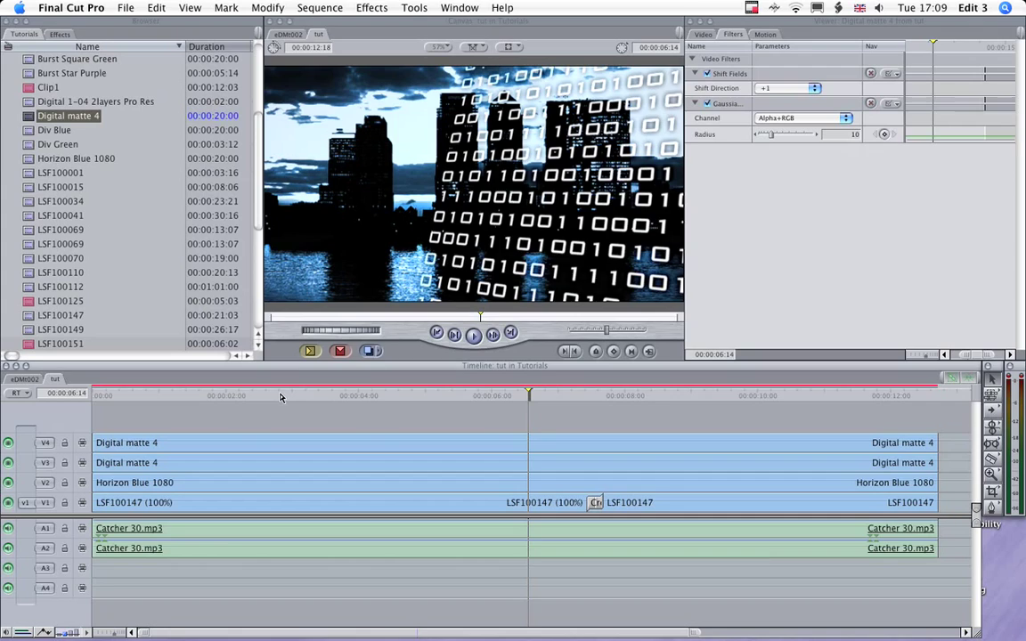
{"action": "left_click", "coordinate": [282, 395]}
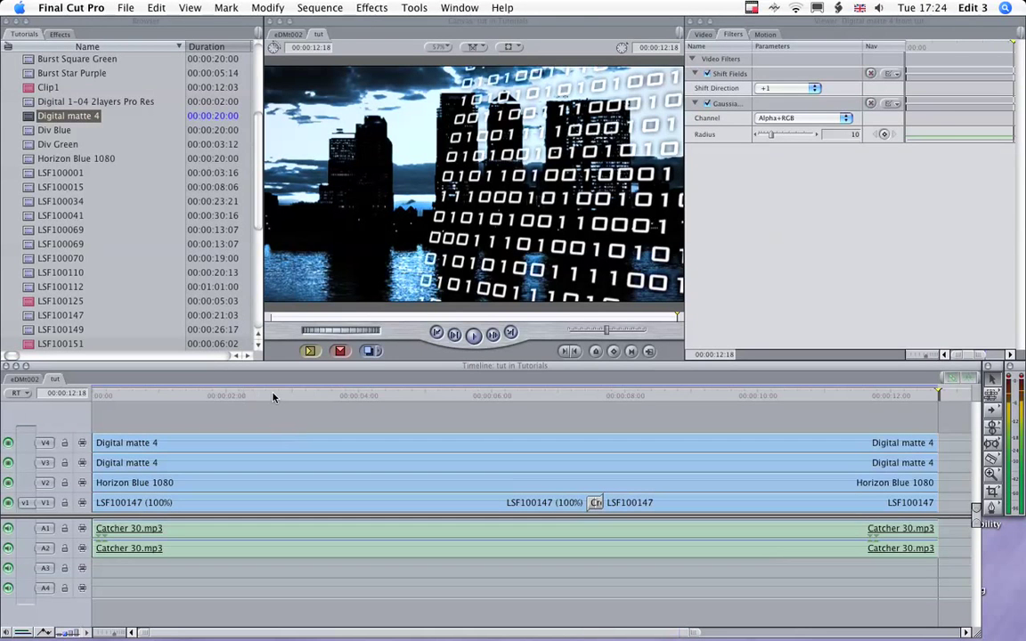
{"action": "mouse_move", "coordinate": [323, 416]}
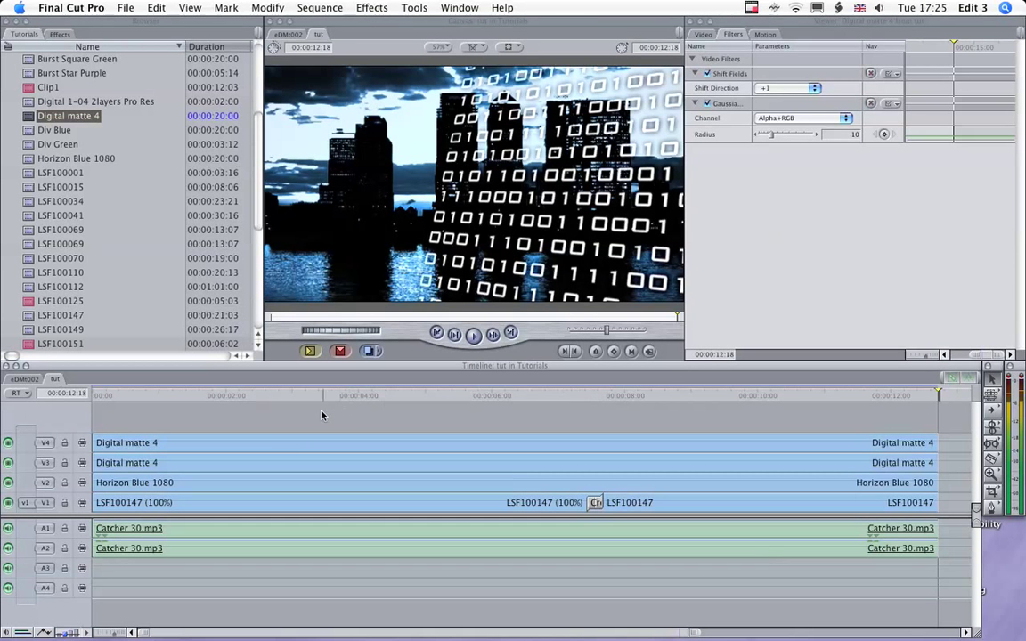